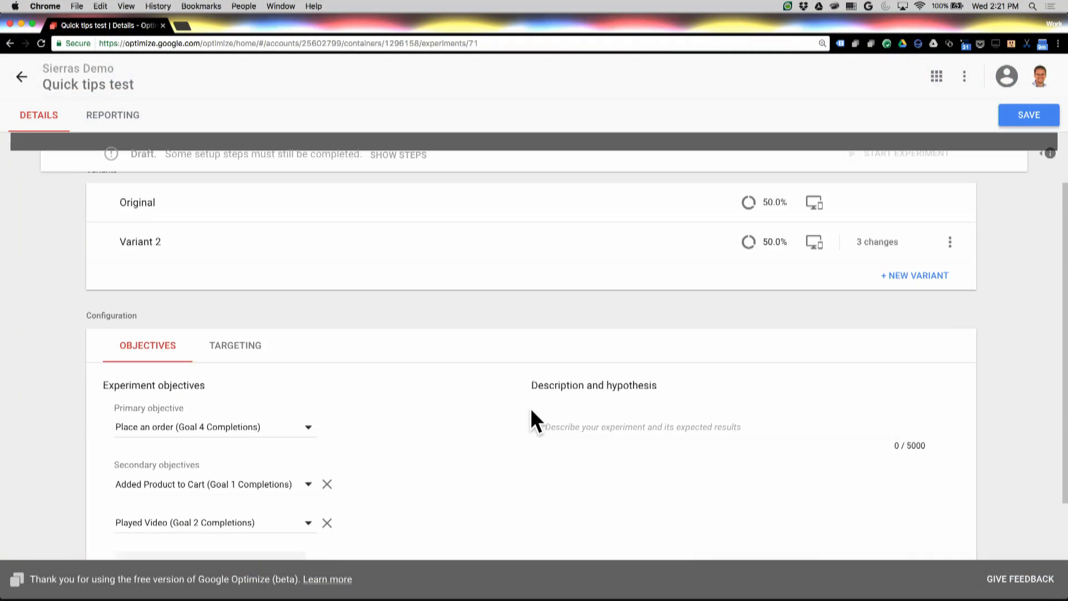
- Show the Quick tips test targeting settings: 4.5% of visitors, 50/50 weighting, URL-match condition
scroll(down, 3)
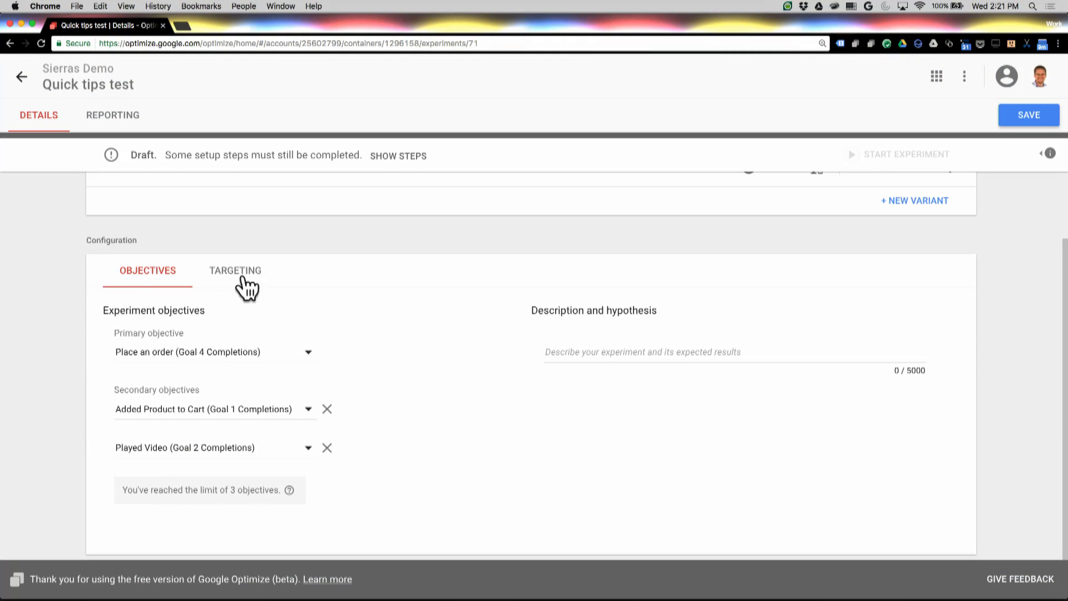
mouse_move(291, 275)
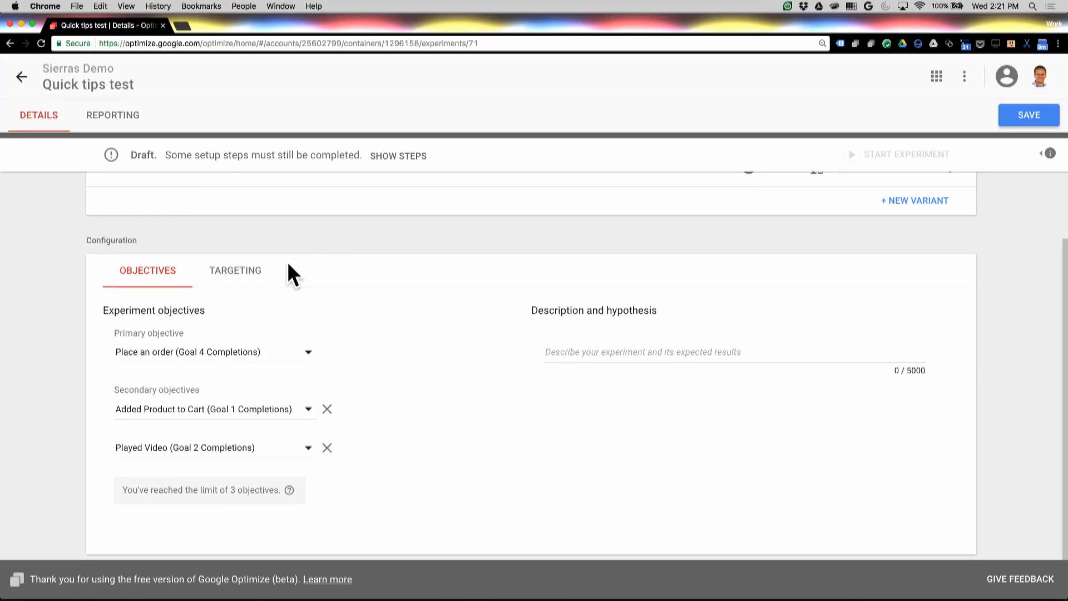
click(235, 269)
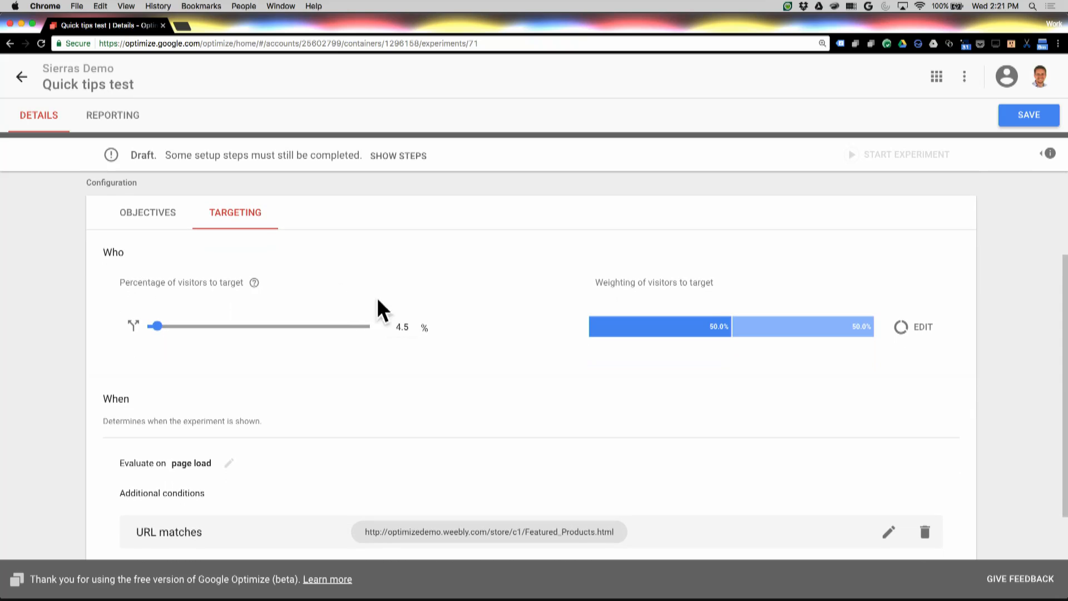
scroll(down, 3)
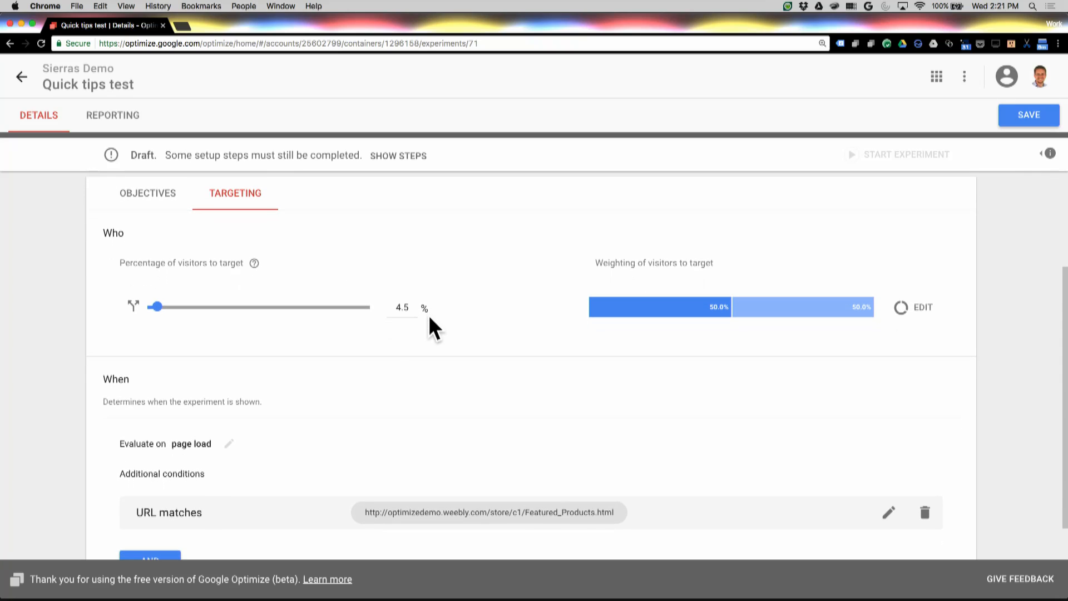
mouse_move(690, 279)
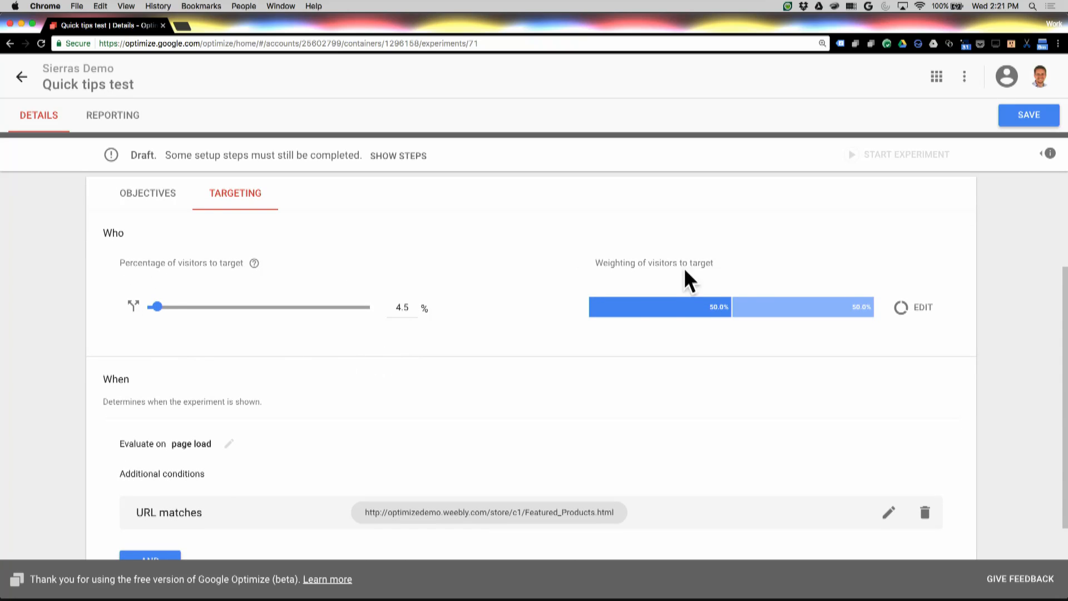
mouse_move(141, 266)
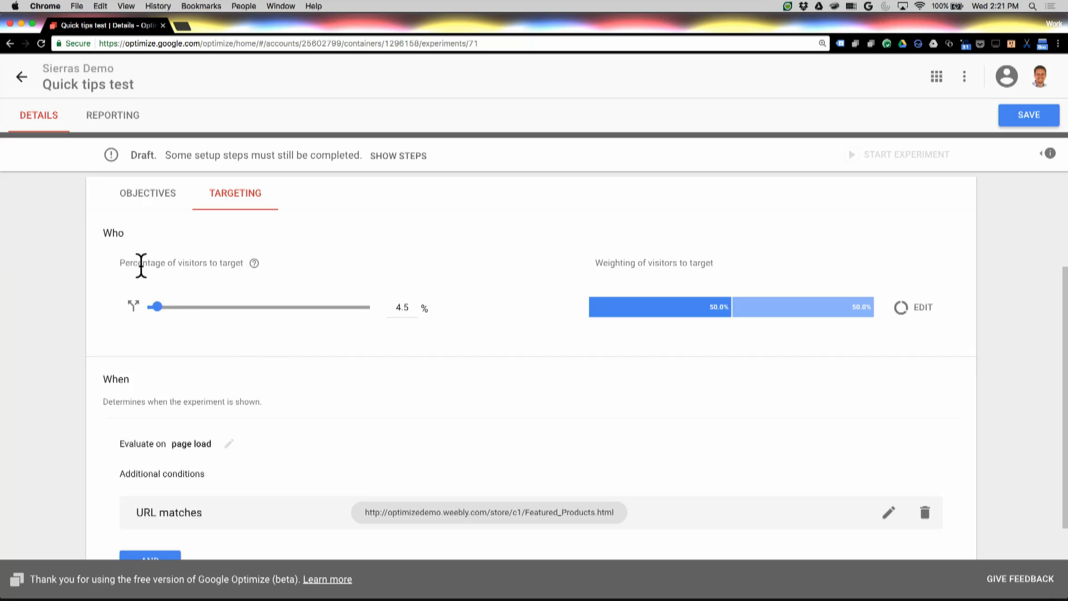
mouse_move(225, 303)
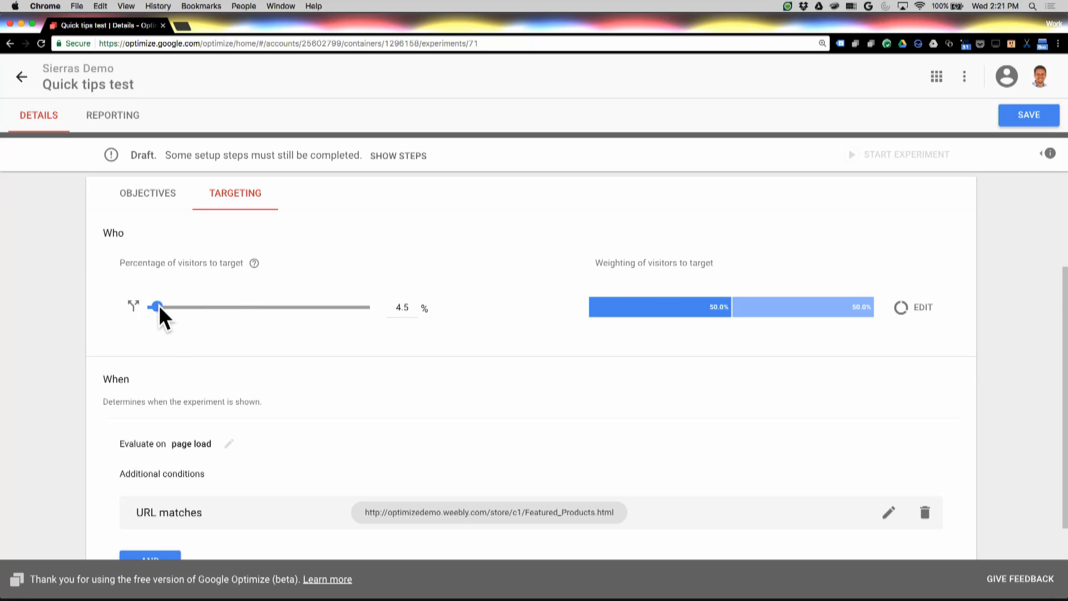
- Drag the 'Percentage of visitors to target' slider from 4.5% up to 100%
drag(157, 307, 166, 307)
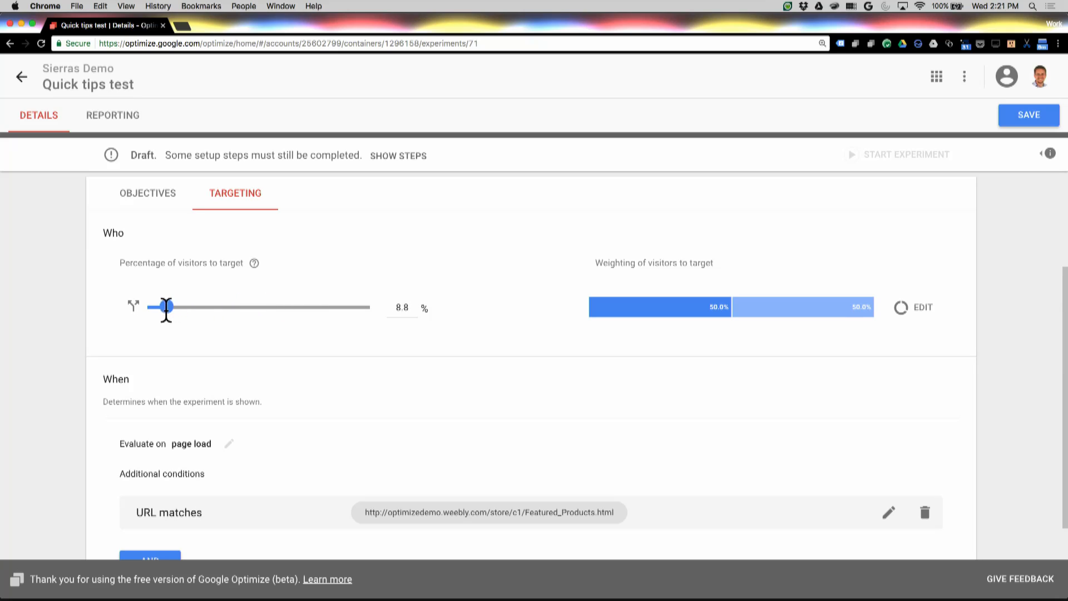
drag(166, 307, 370, 307)
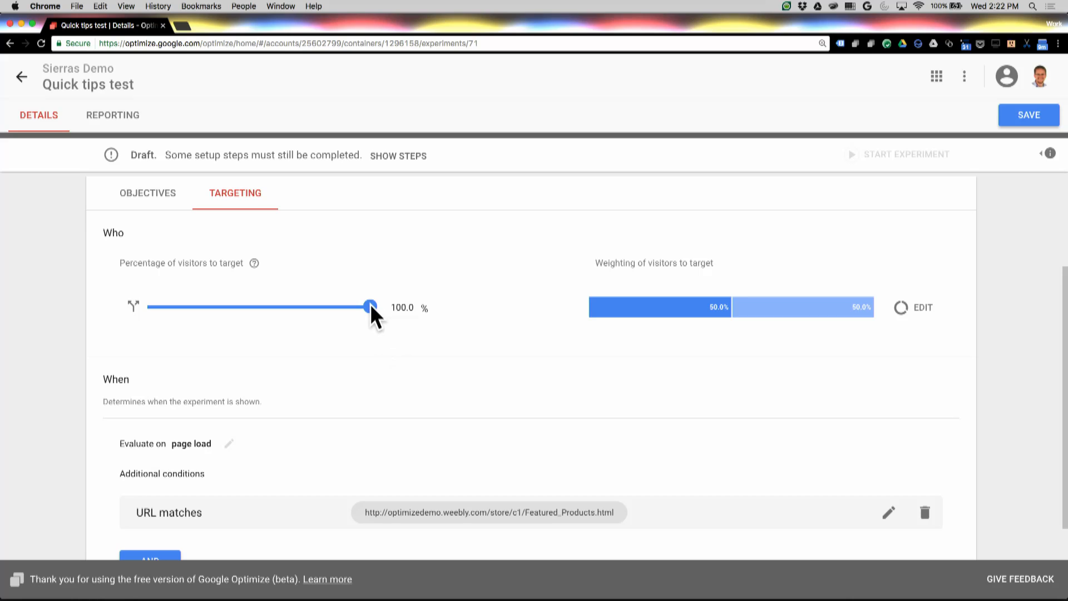
drag(369, 307, 153, 307)
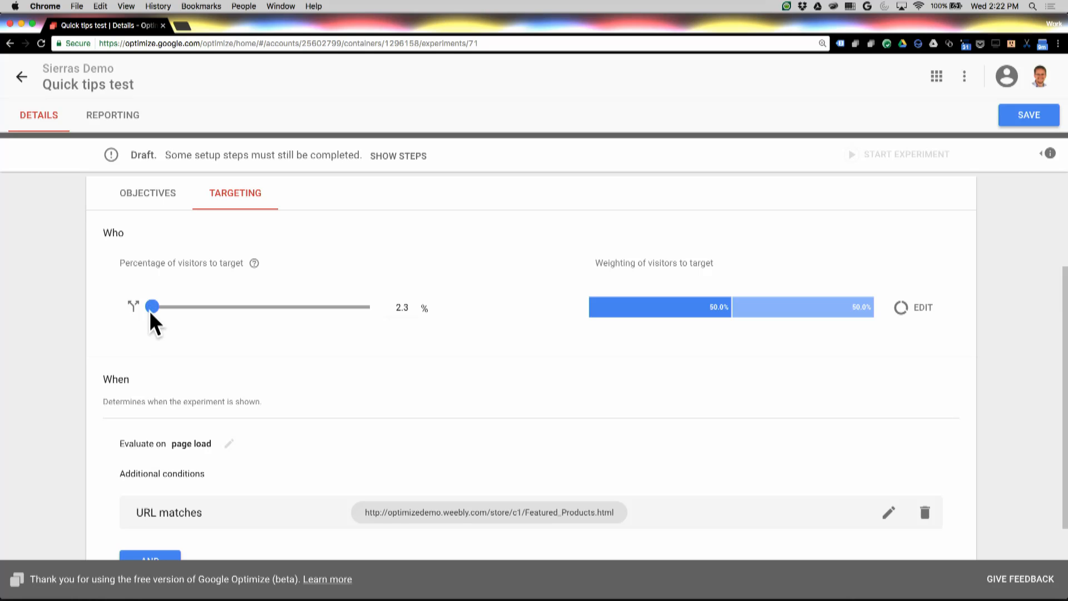
drag(152, 307, 369, 307)
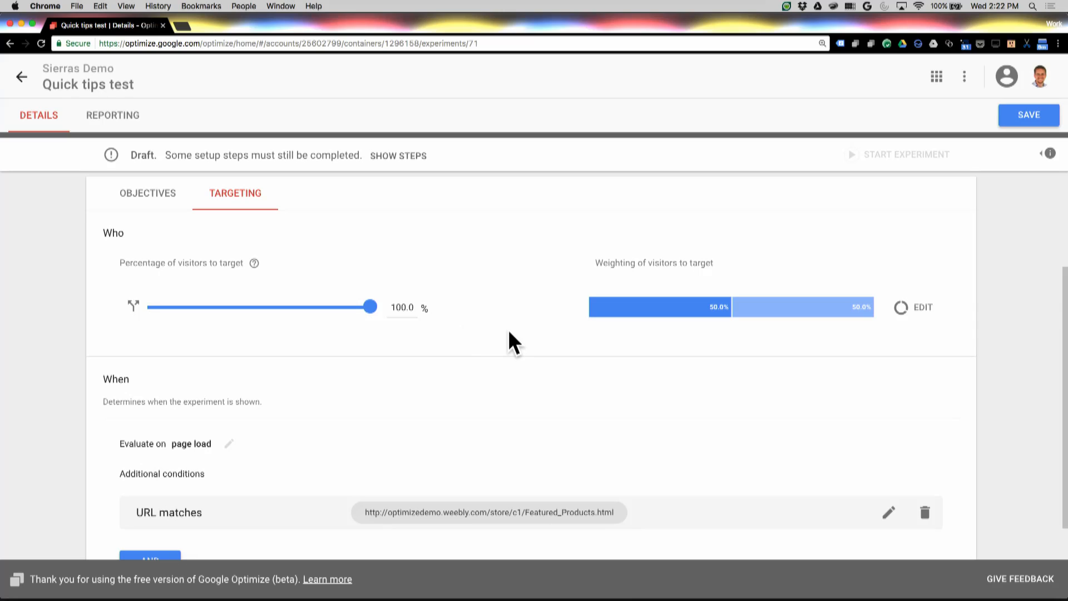
mouse_move(688, 315)
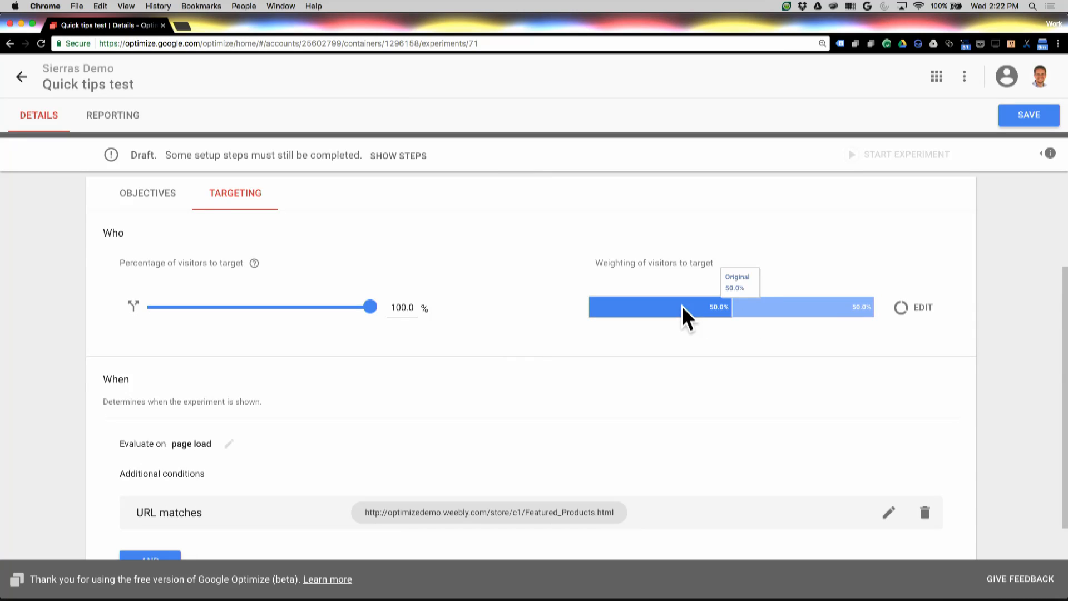
mouse_move(694, 320)
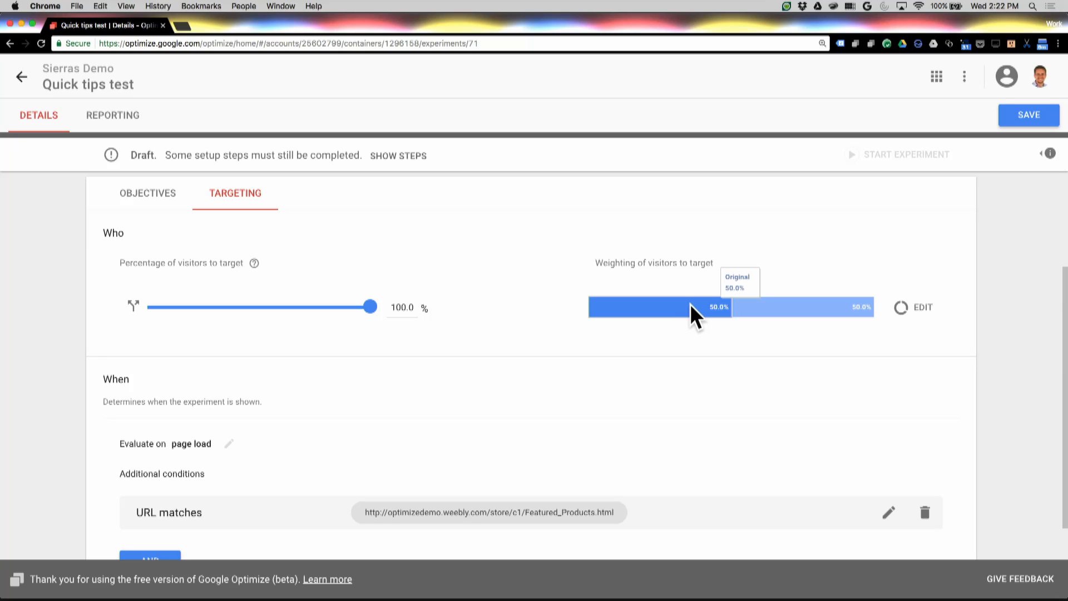
mouse_move(781, 315)
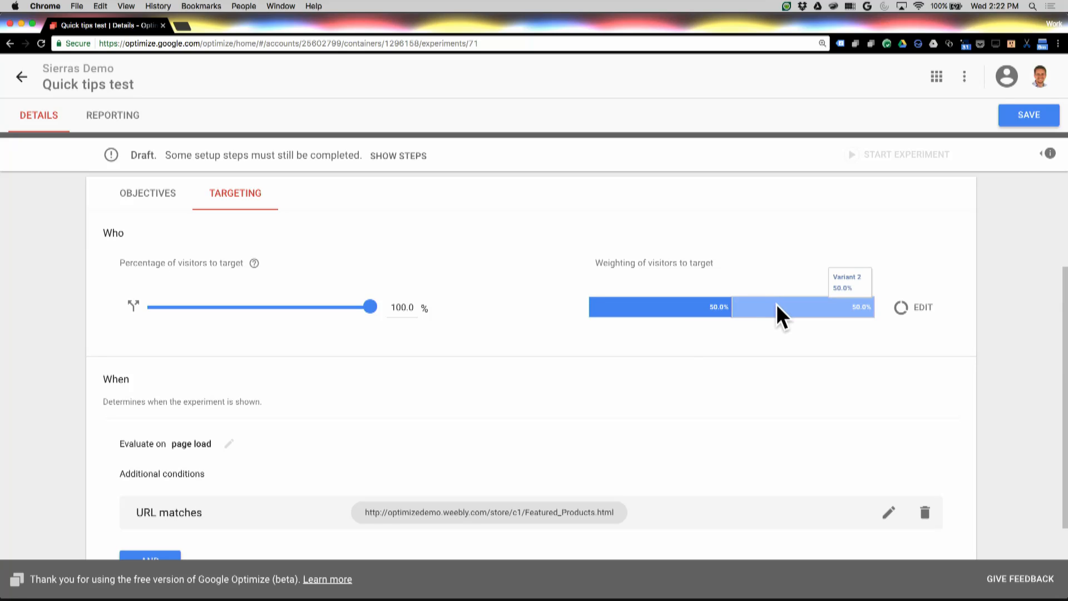
mouse_move(759, 320)
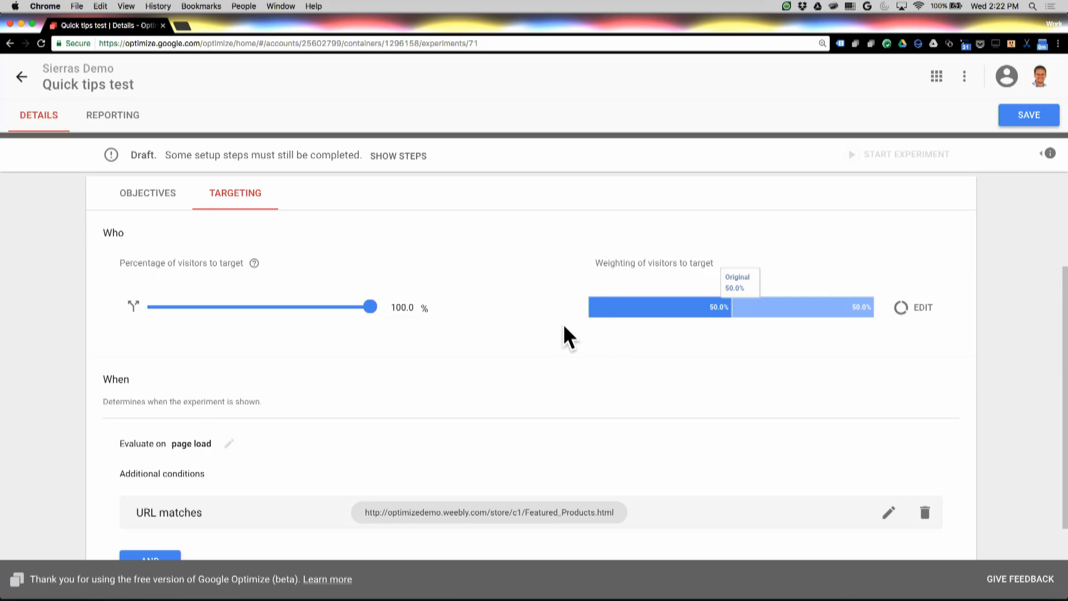
mouse_move(456, 346)
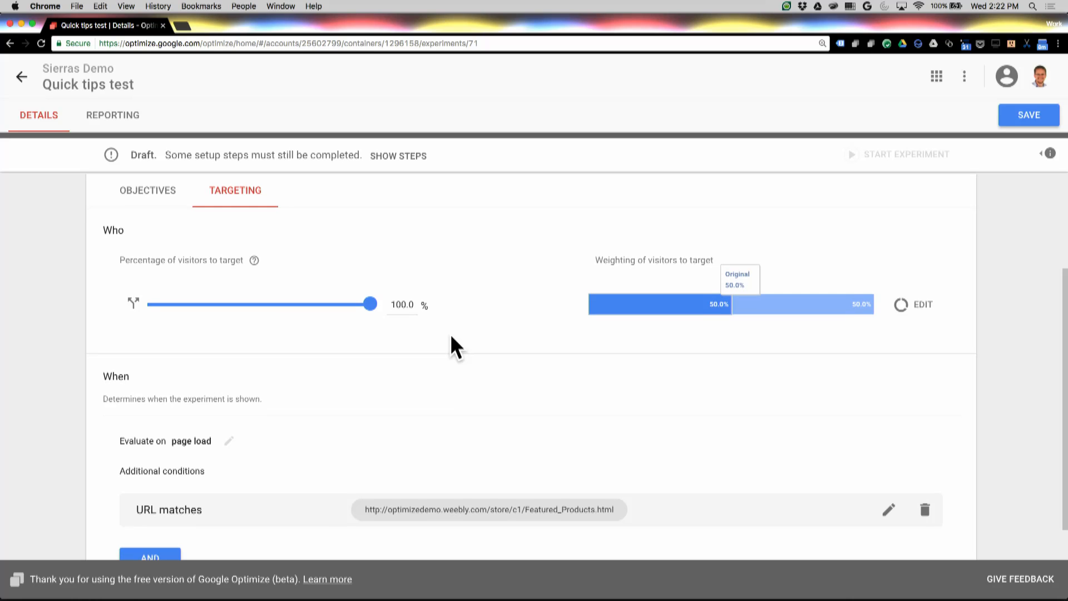
scroll(down, 3)
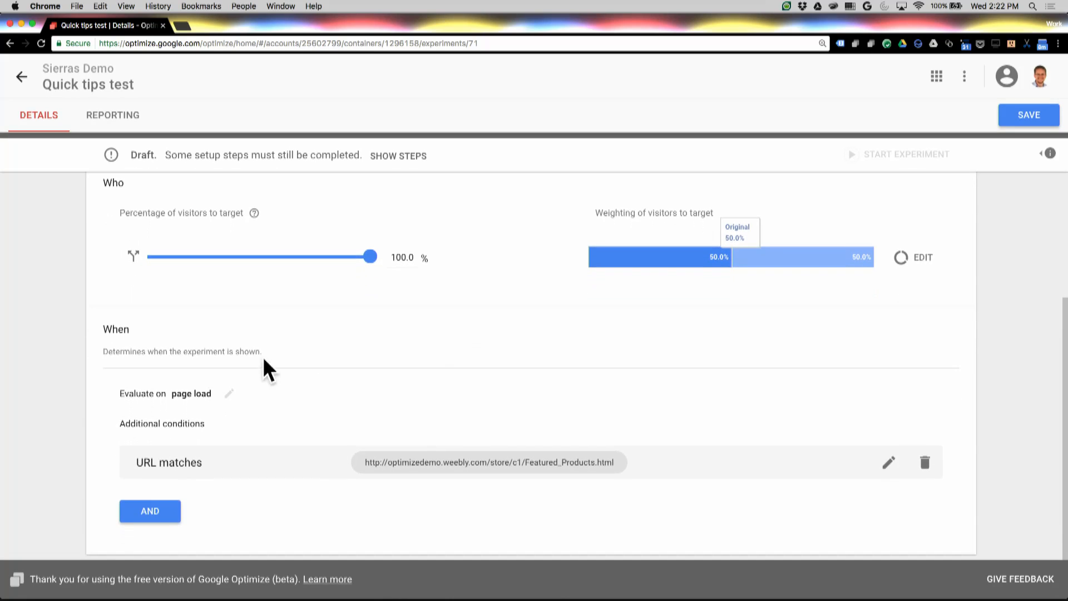
mouse_move(303, 398)
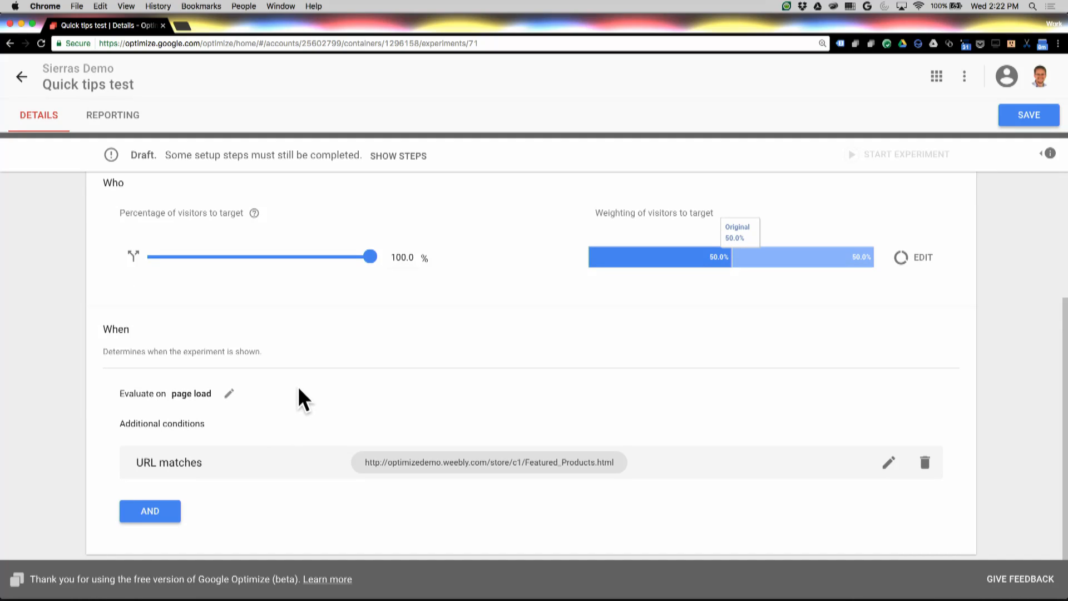
mouse_move(150, 399)
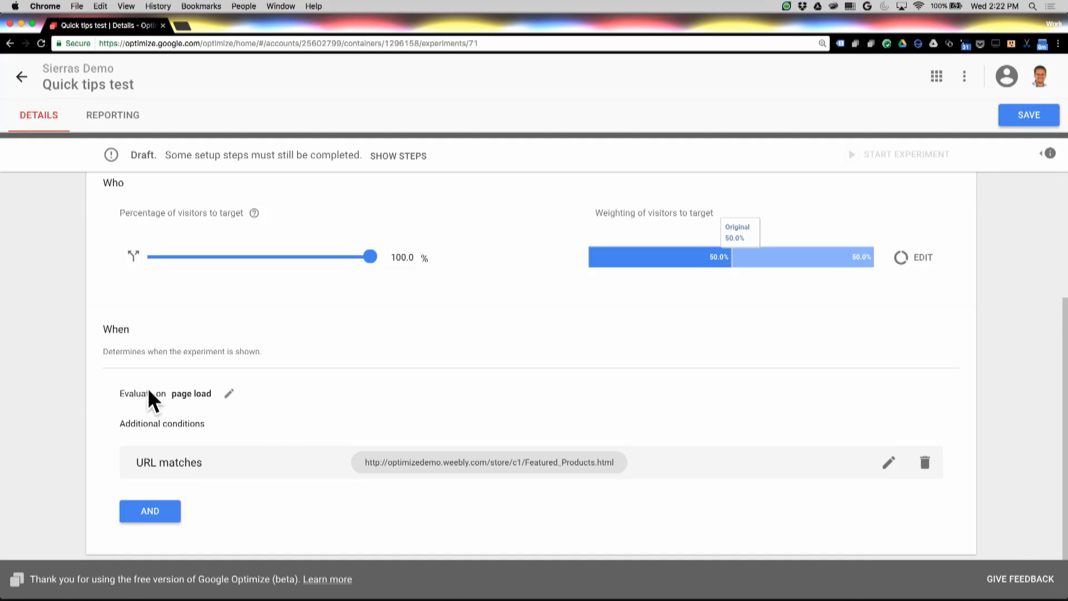
mouse_move(231, 402)
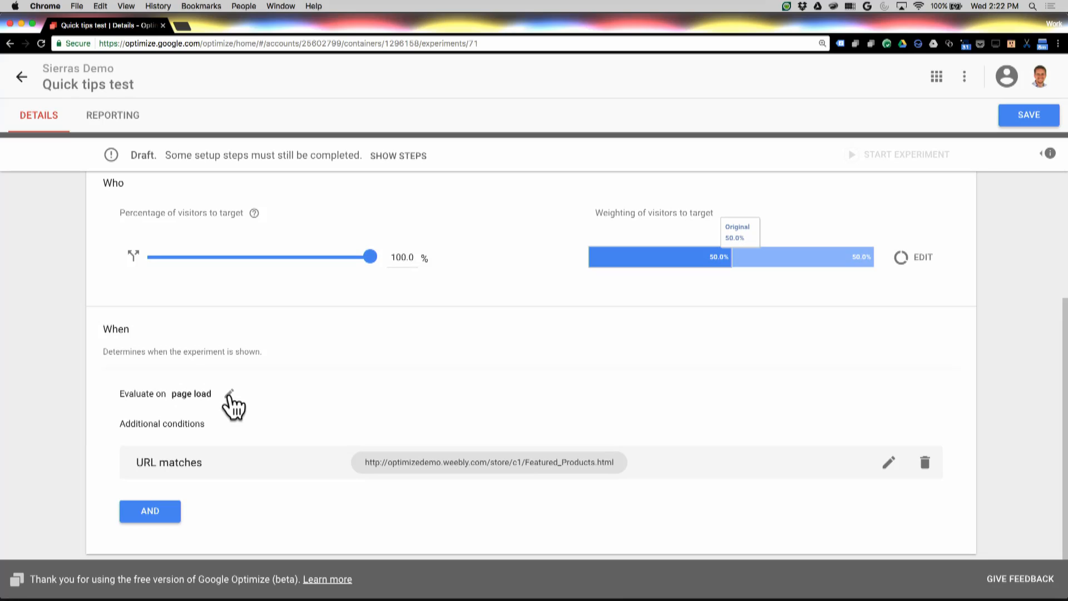
mouse_move(231, 394)
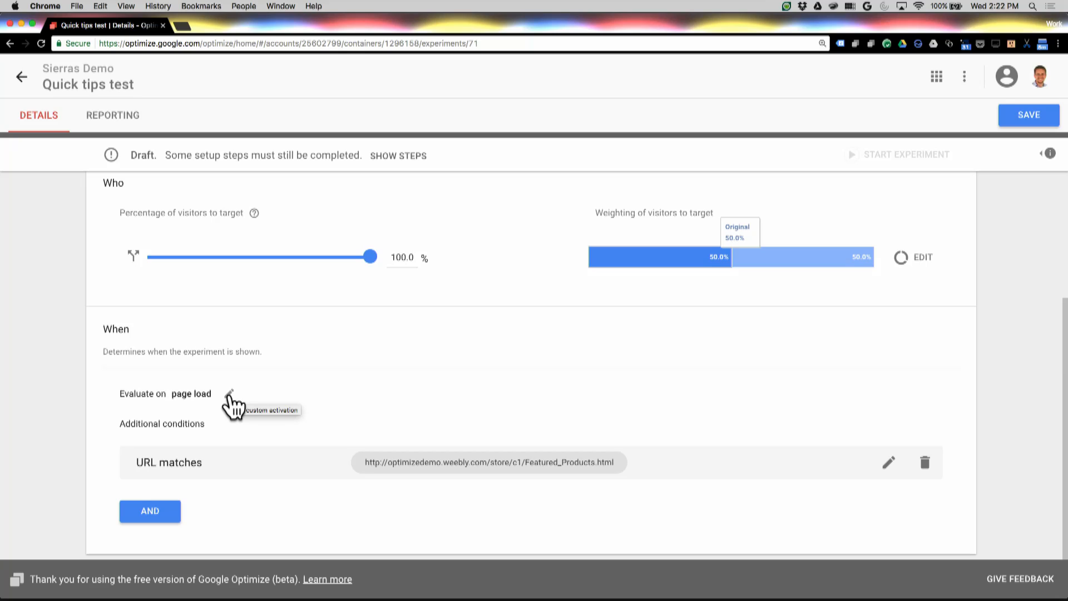
mouse_move(243, 405)
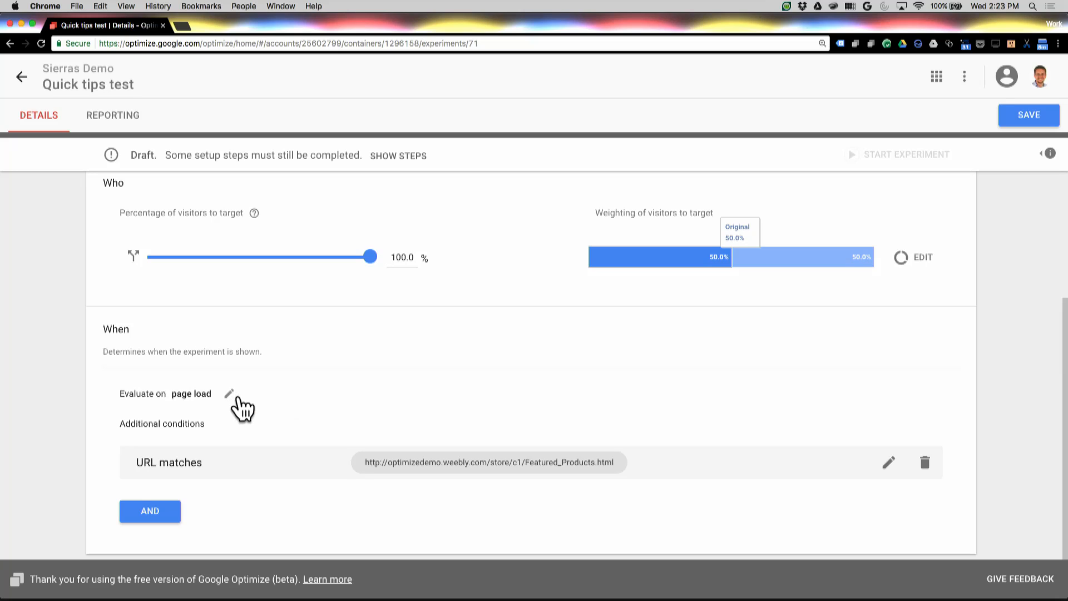
mouse_move(354, 461)
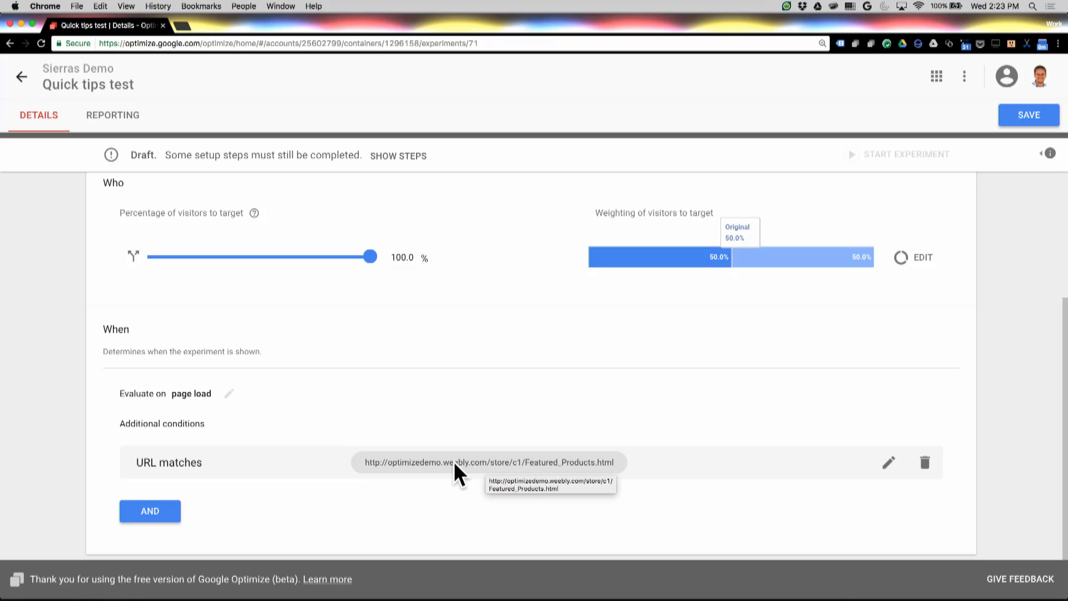
mouse_move(435, 491)
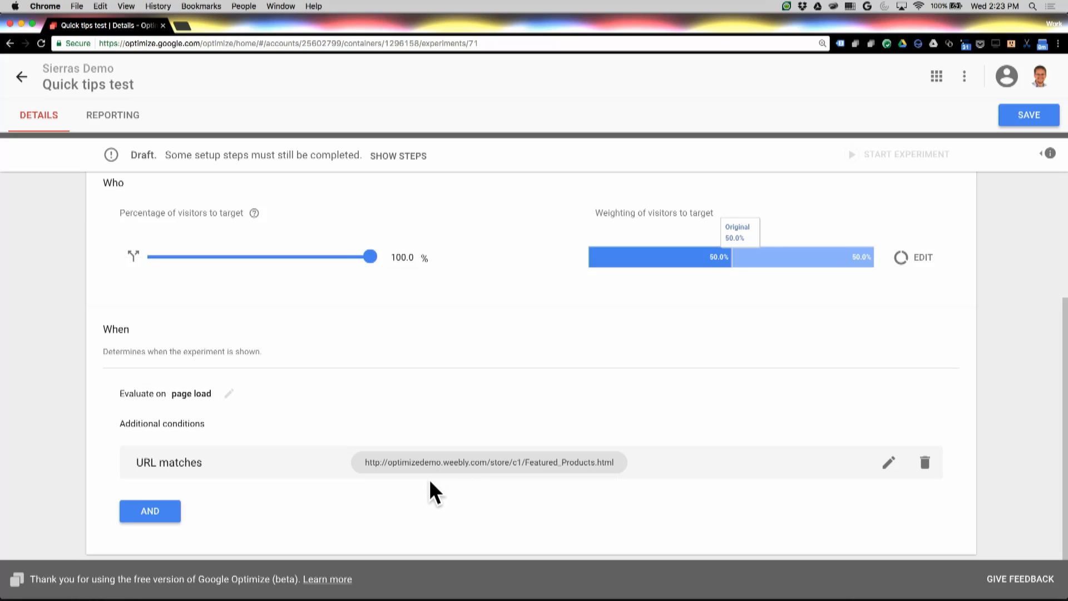
mouse_move(317, 498)
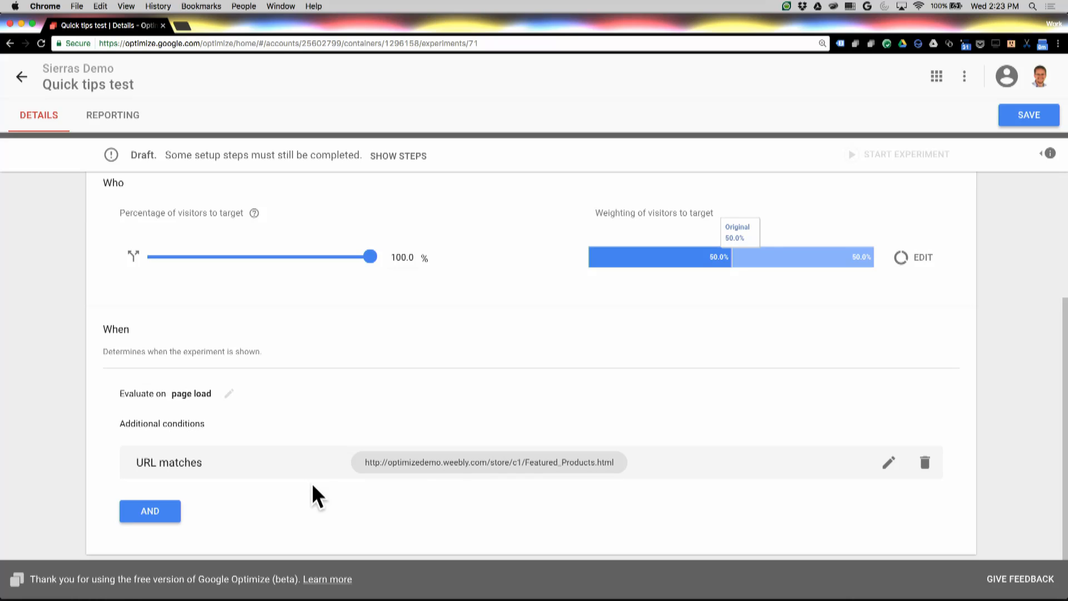
mouse_move(215, 497)
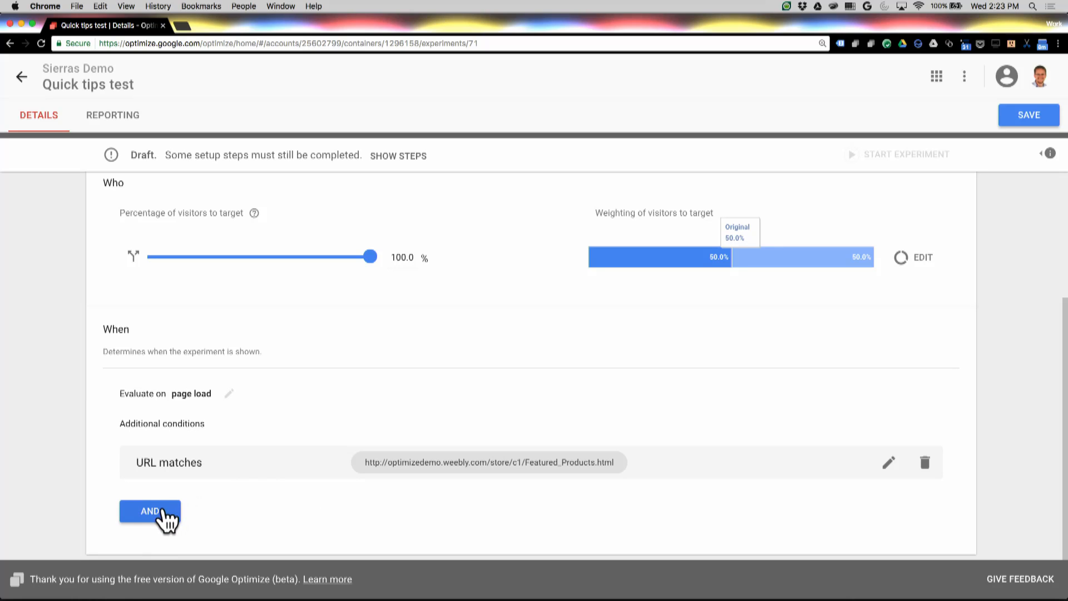
- Start an additional AND condition, bringing up the Create rule panel of targeting types
click(149, 511)
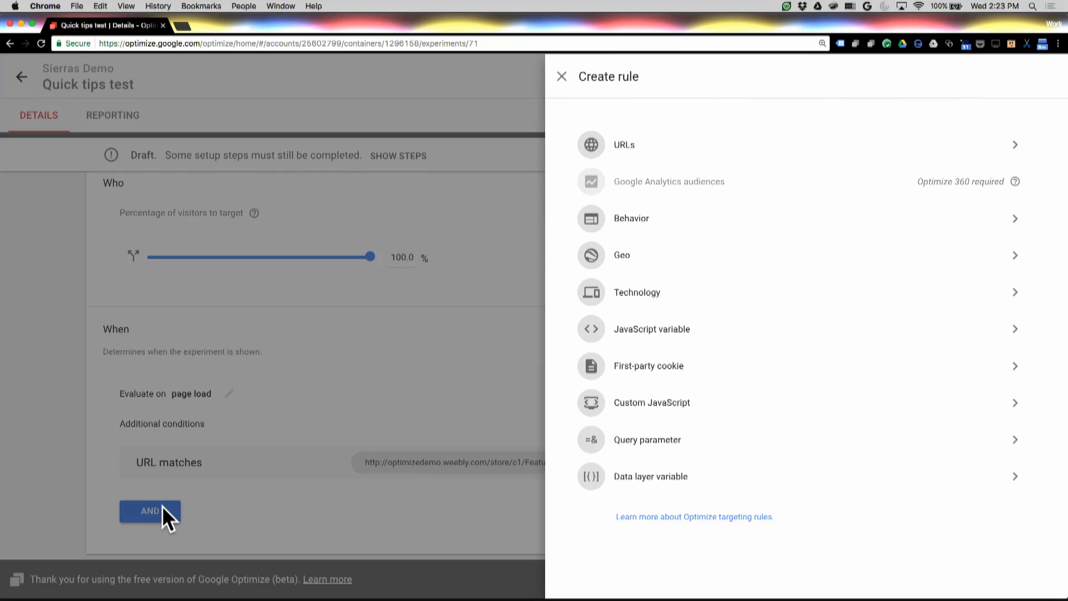
mouse_move(709, 161)
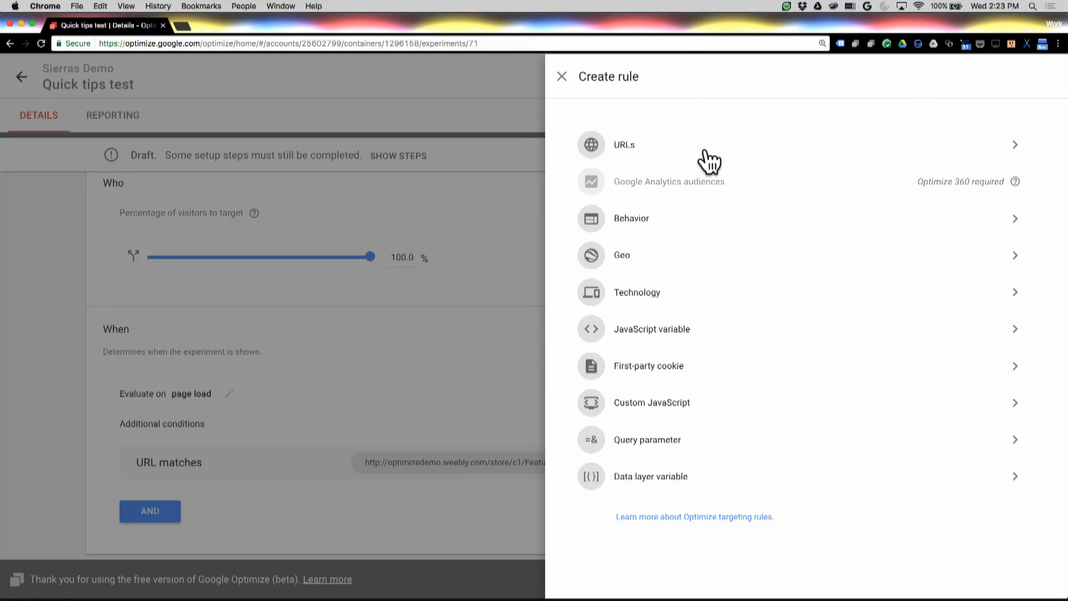
mouse_move(650, 394)
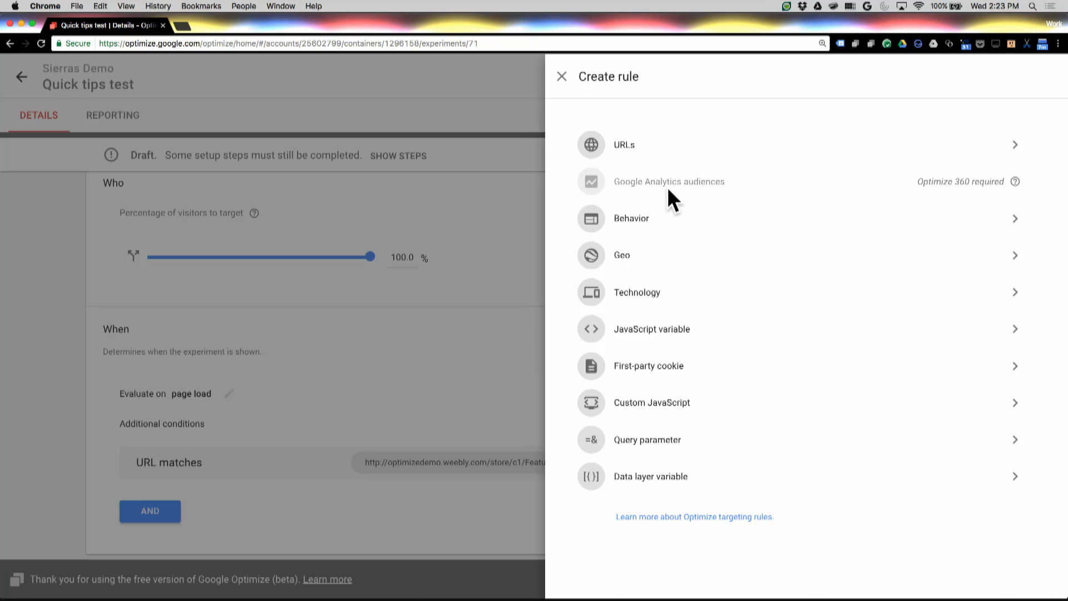
mouse_move(681, 282)
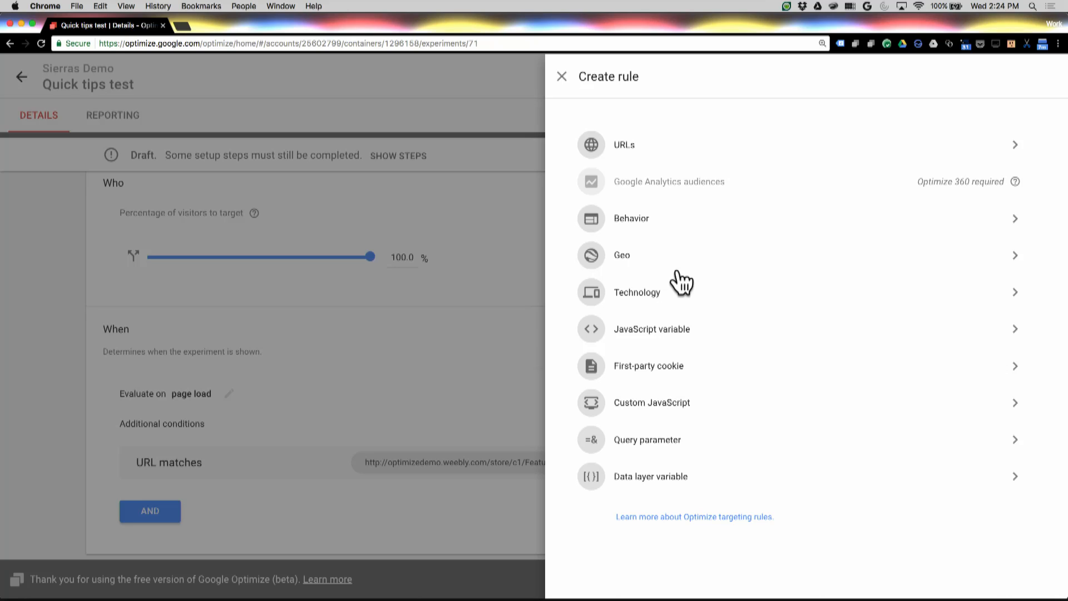
mouse_move(676, 151)
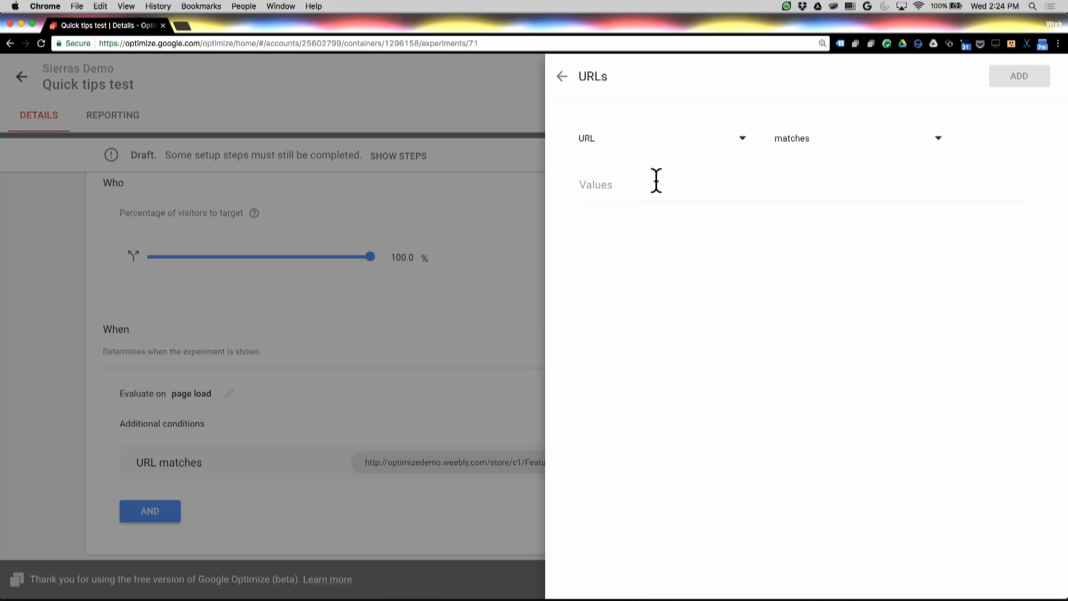
- Browse the URL and Behavior rule options, then move on to the Geo rule settings
click(660, 138)
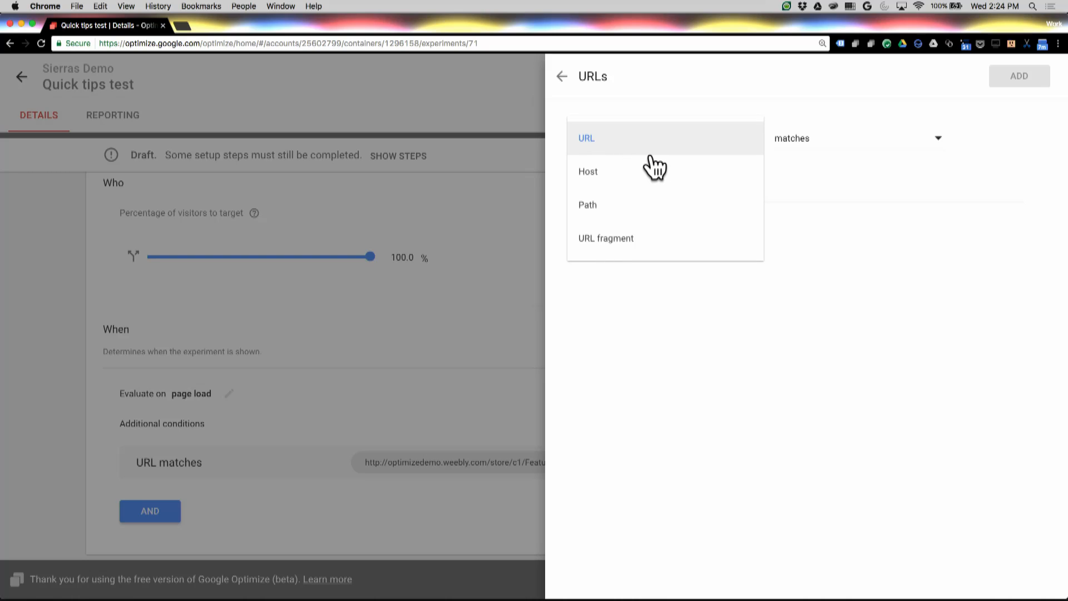
mouse_move(600, 103)
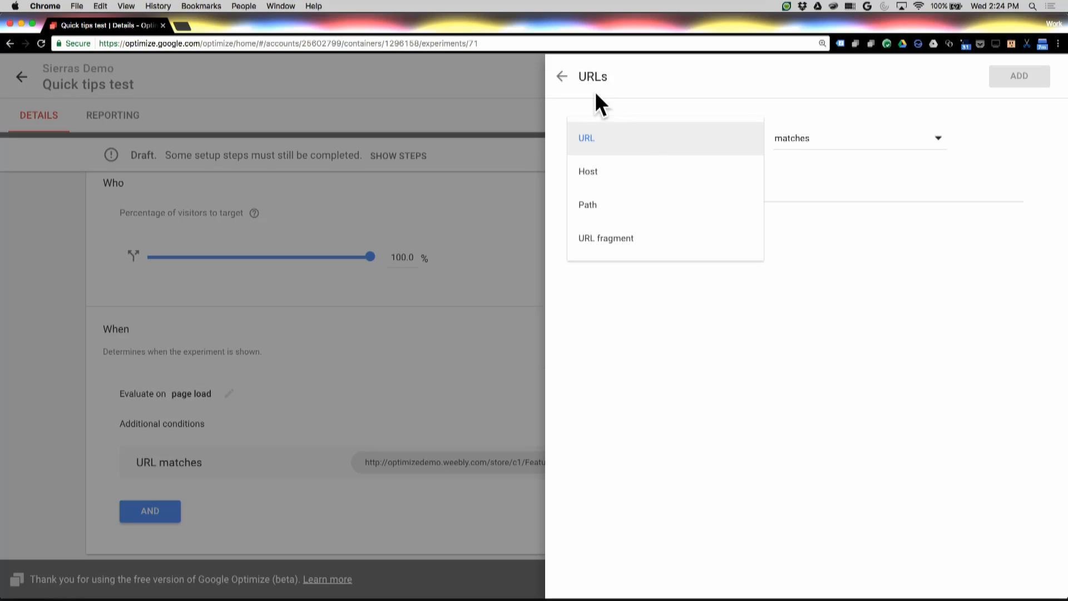
click(561, 77)
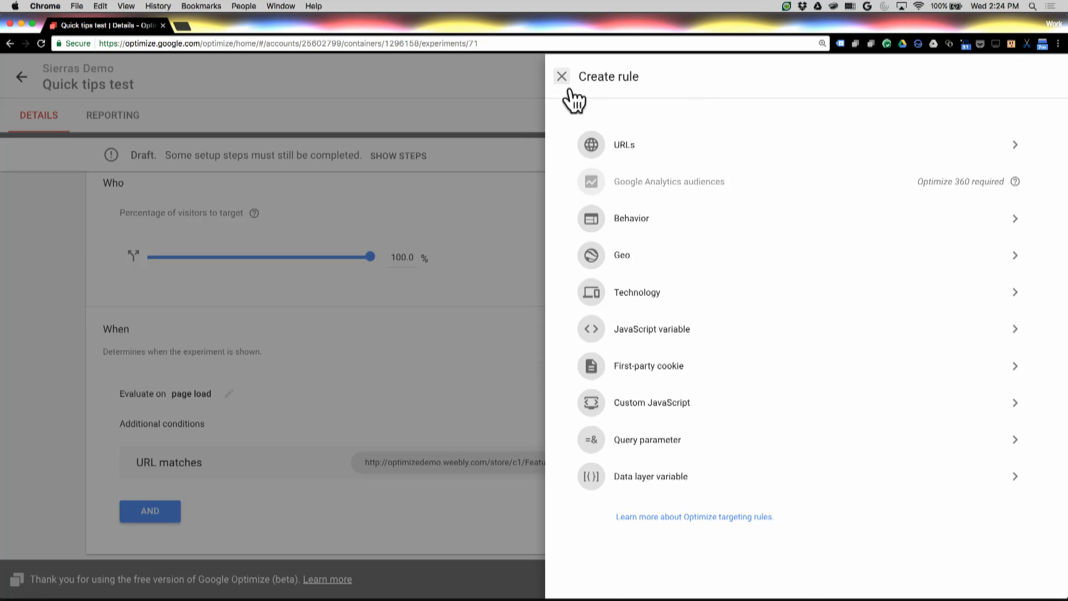
mouse_move(661, 225)
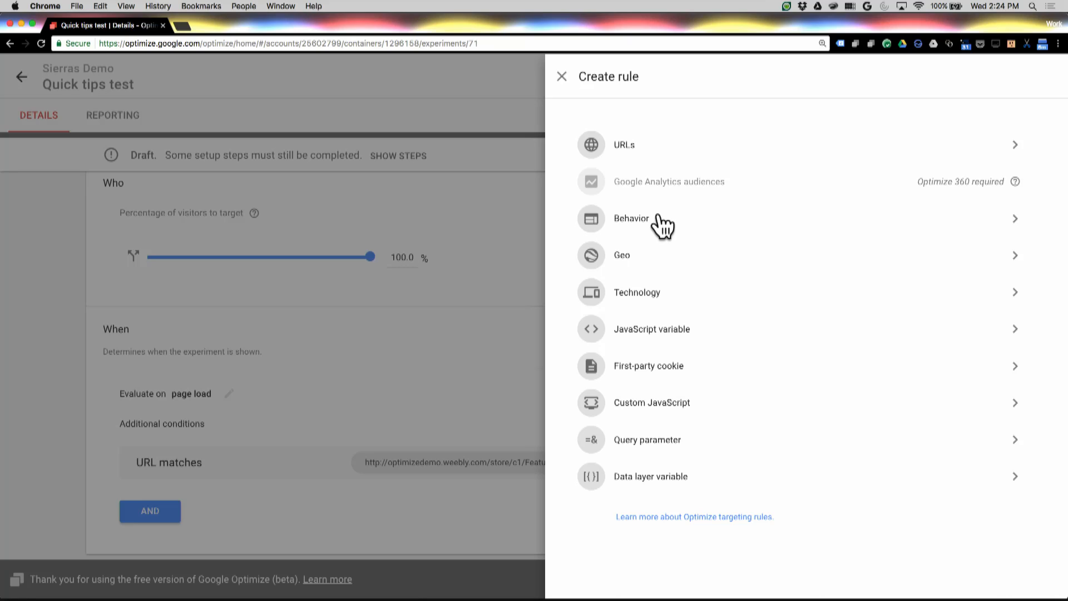
click(631, 218)
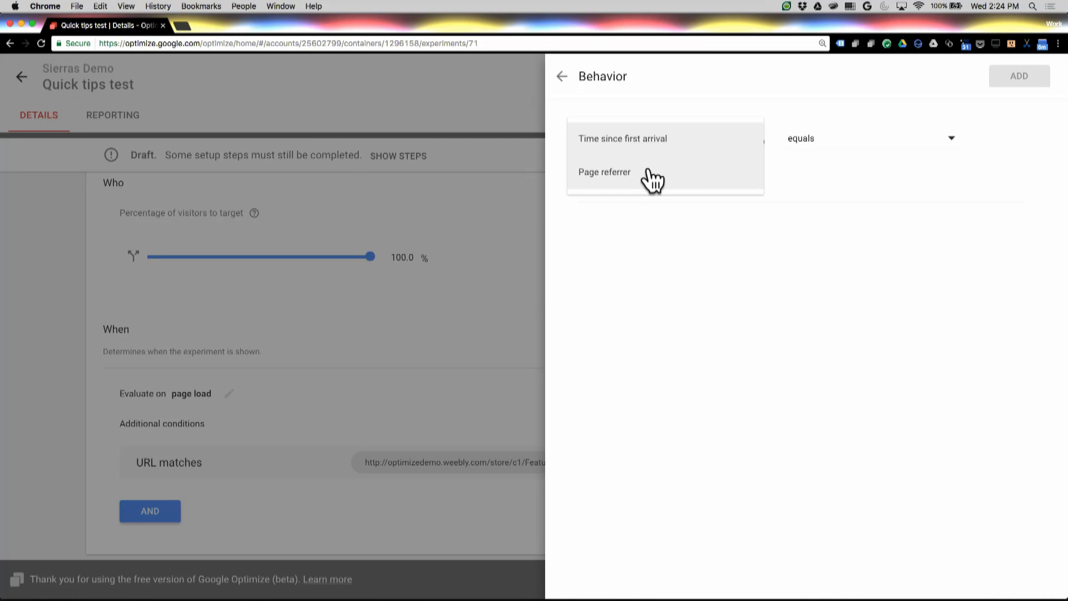
click(561, 77)
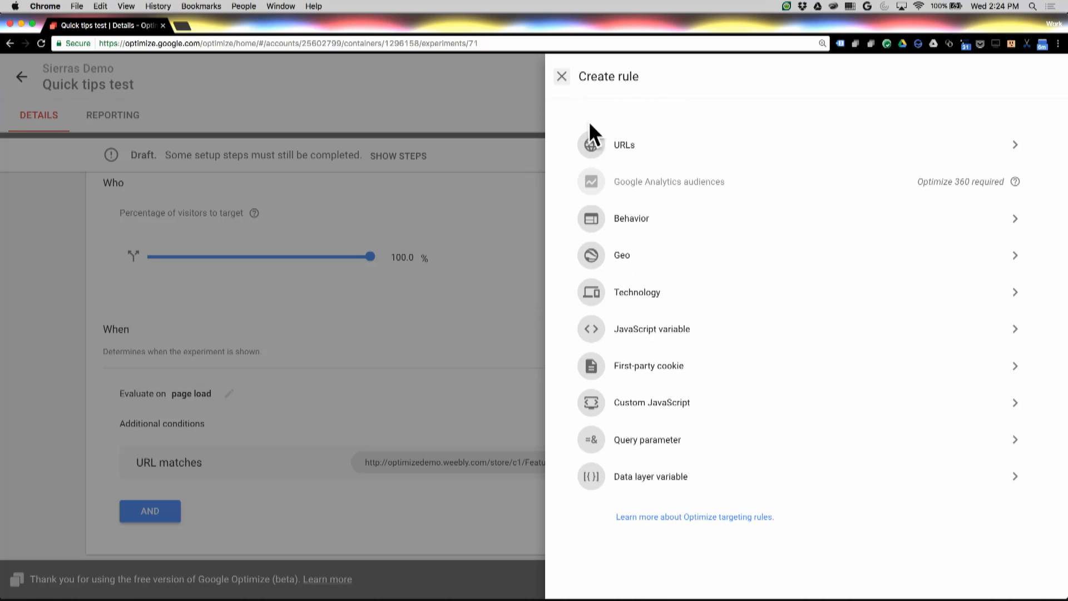
click(621, 255)
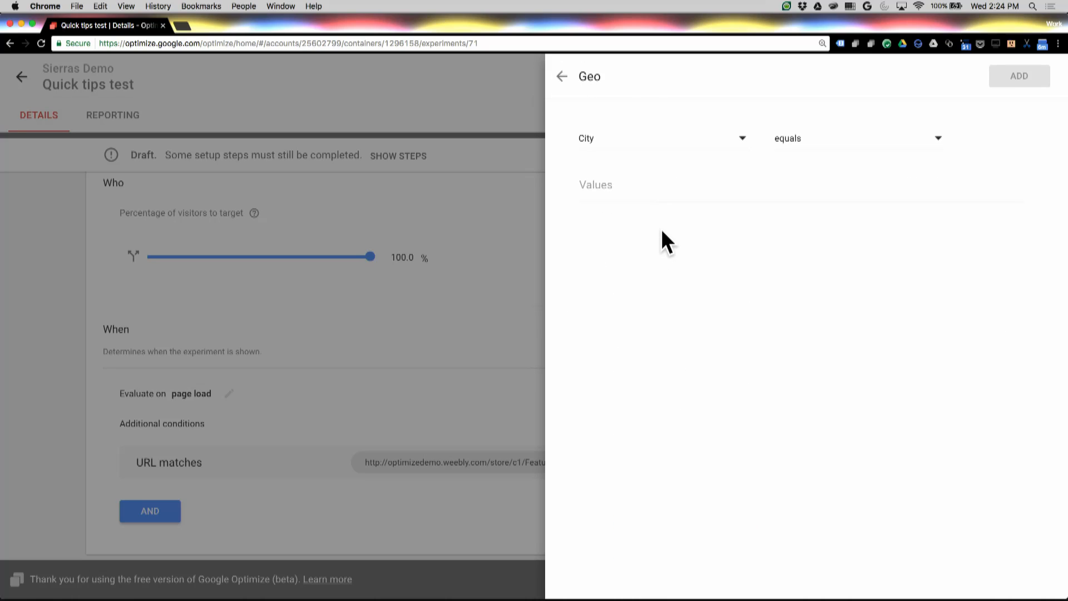
mouse_move(642, 165)
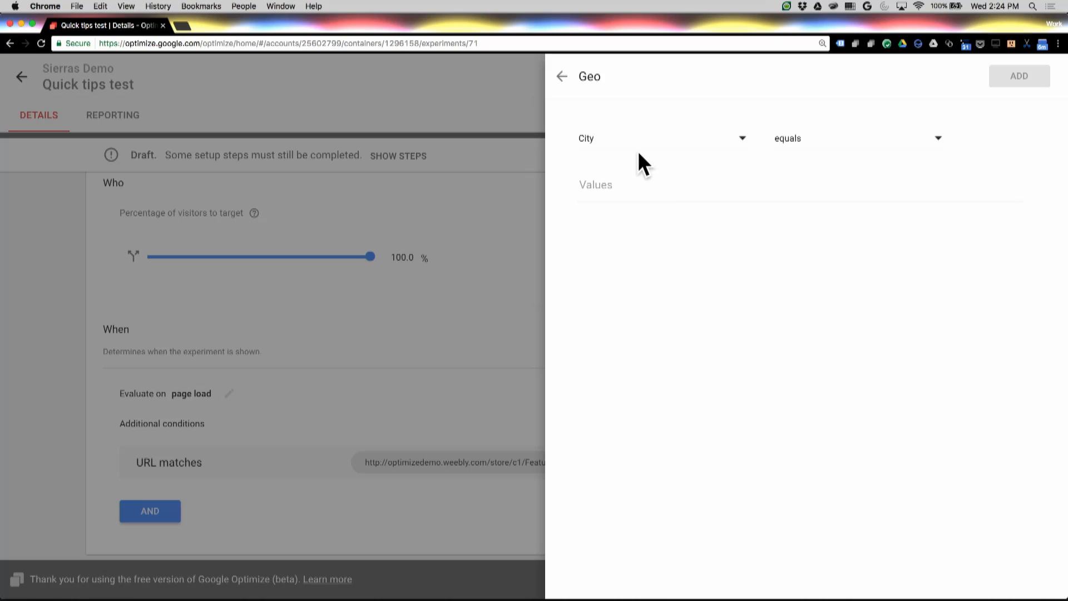
click(660, 138)
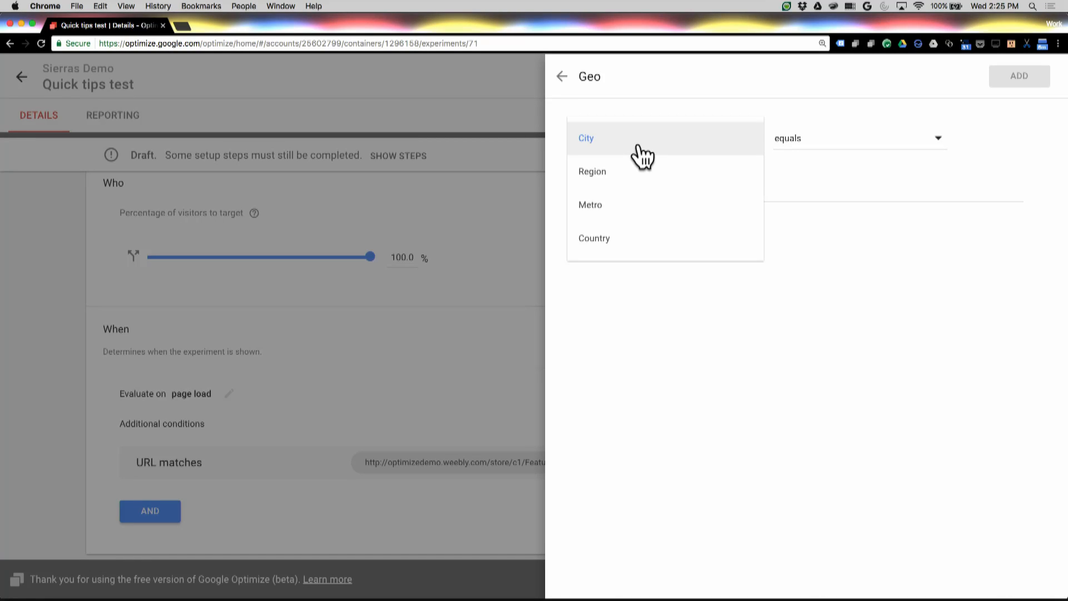
mouse_move(626, 178)
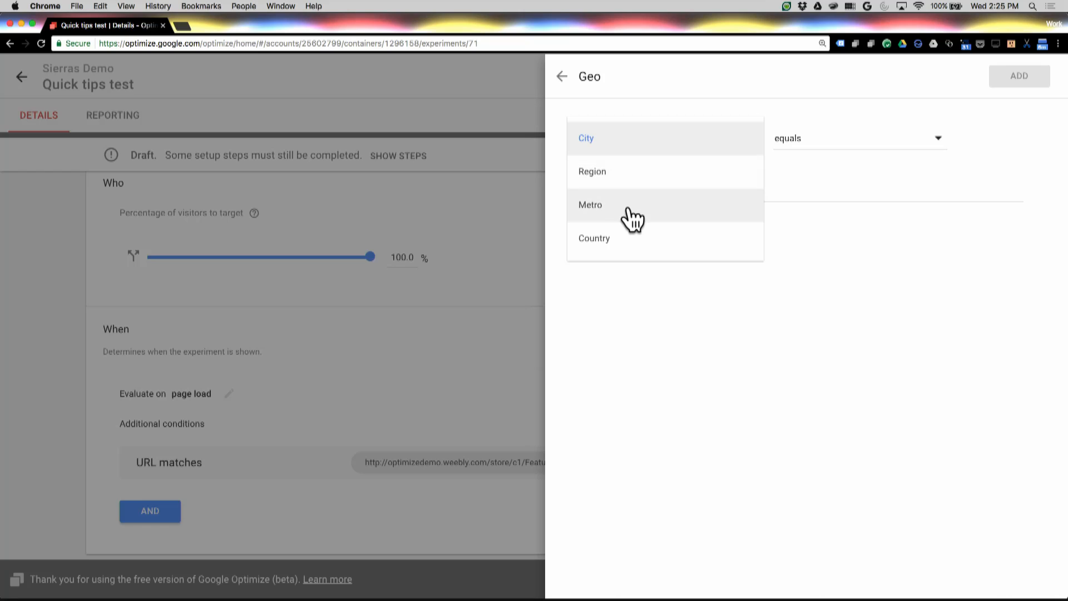
mouse_move(633, 211)
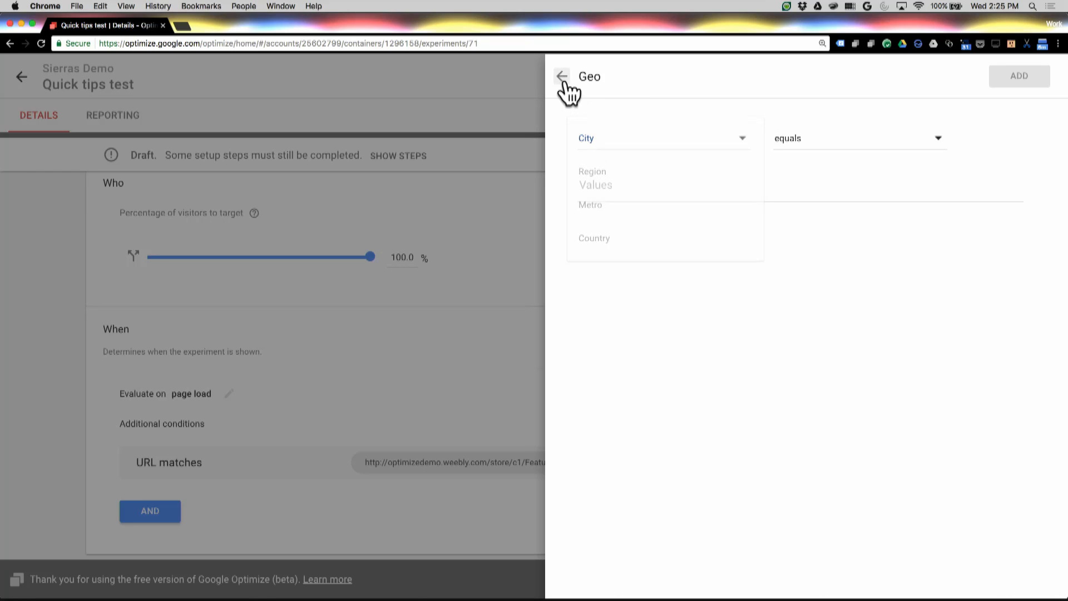
click(561, 76)
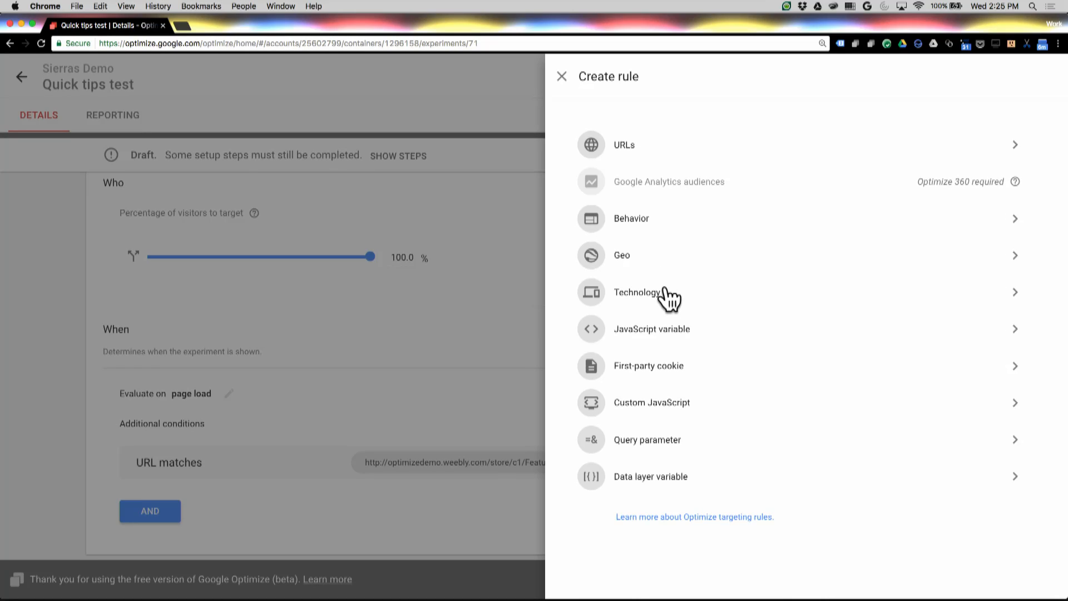
click(629, 292)
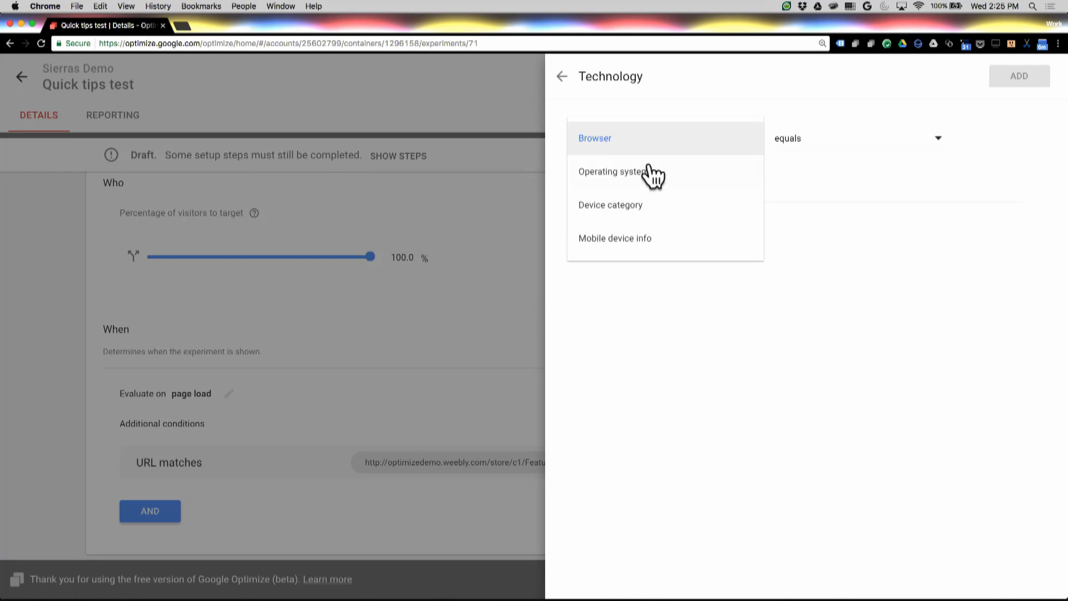
mouse_move(678, 204)
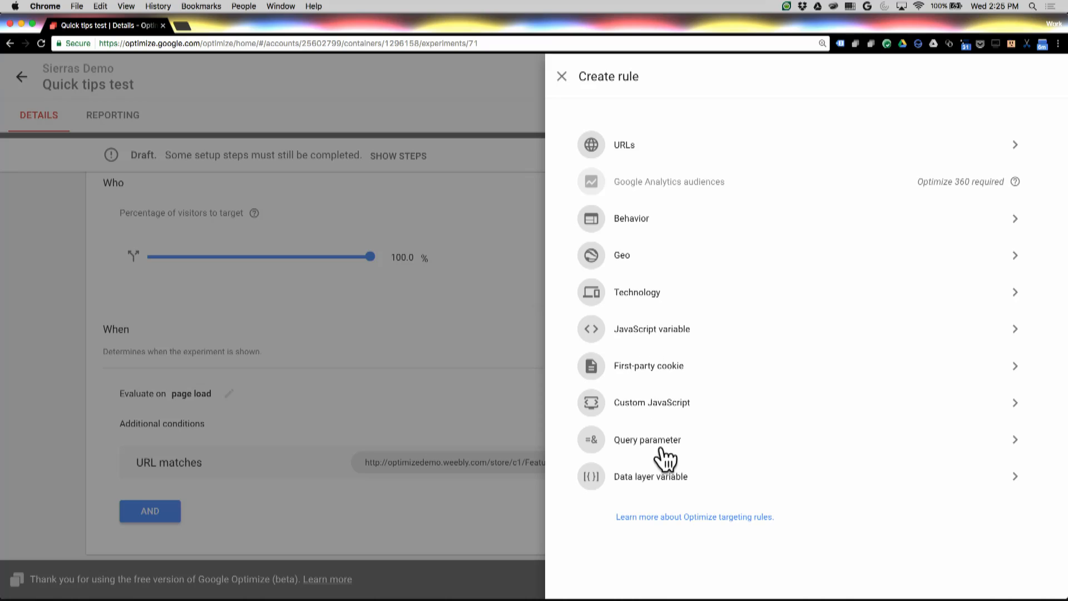
mouse_move(648, 461)
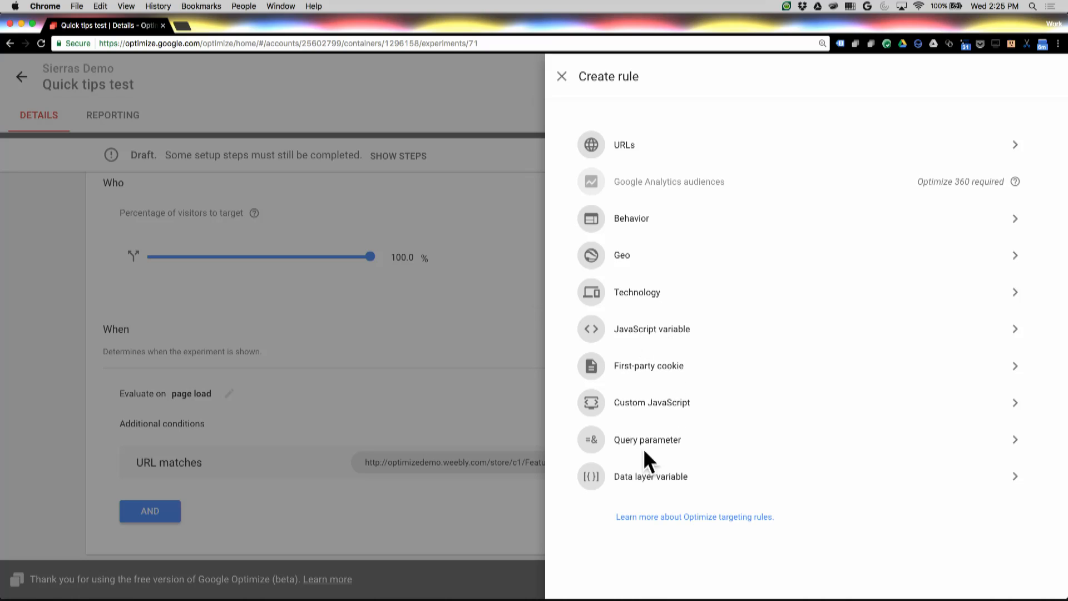
mouse_move(703, 344)
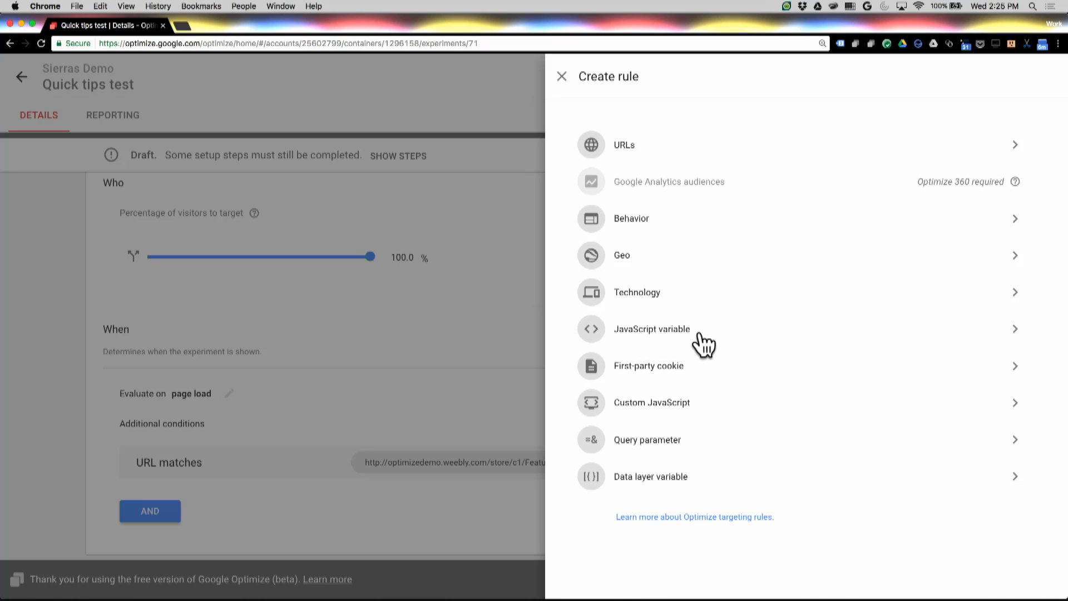
mouse_move(698, 340)
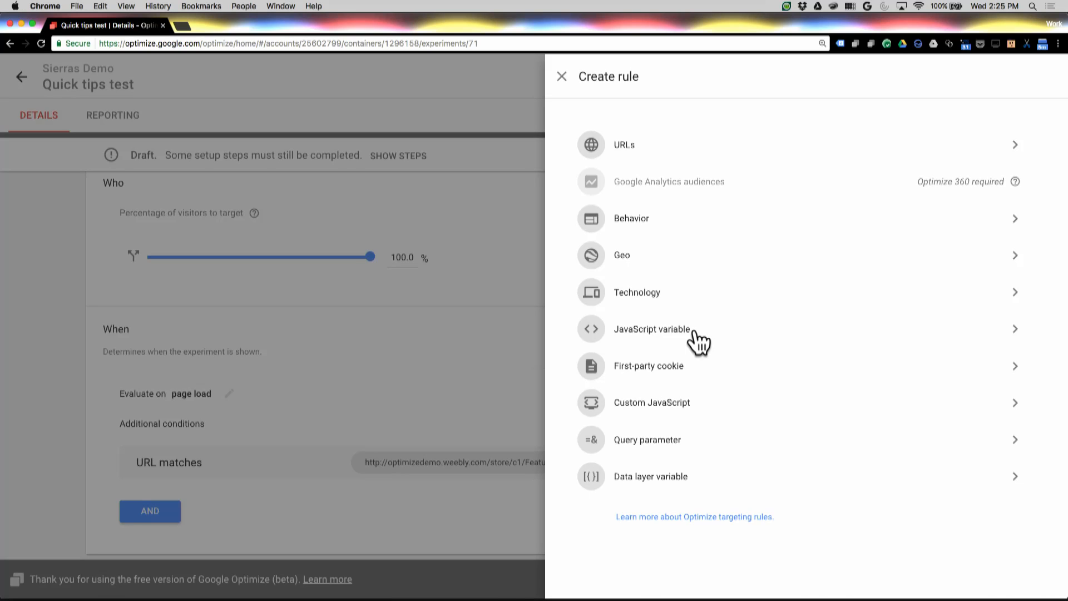
mouse_move(697, 375)
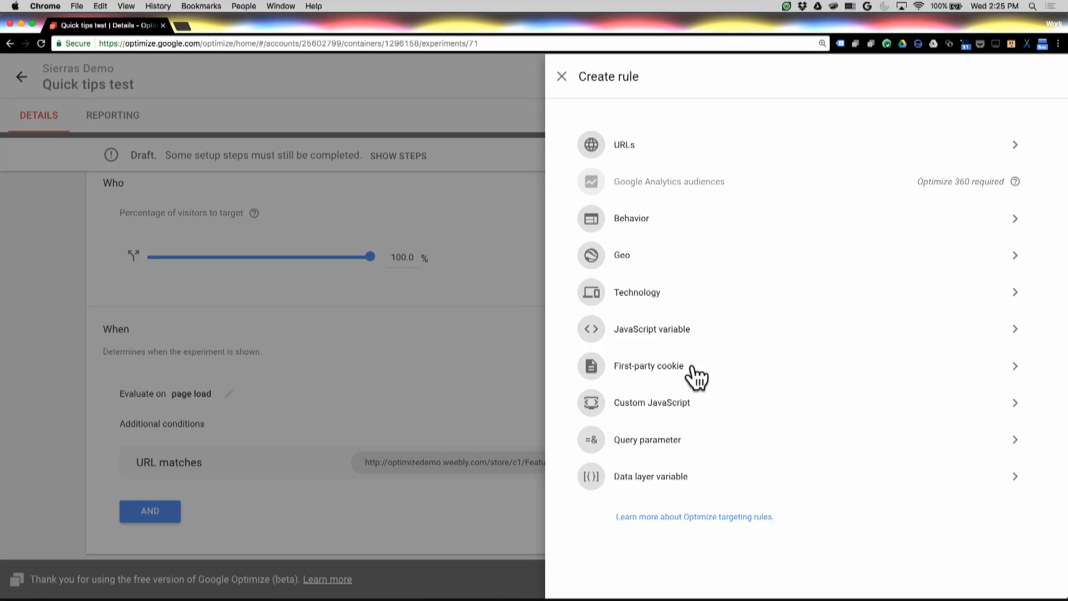
mouse_move(715, 414)
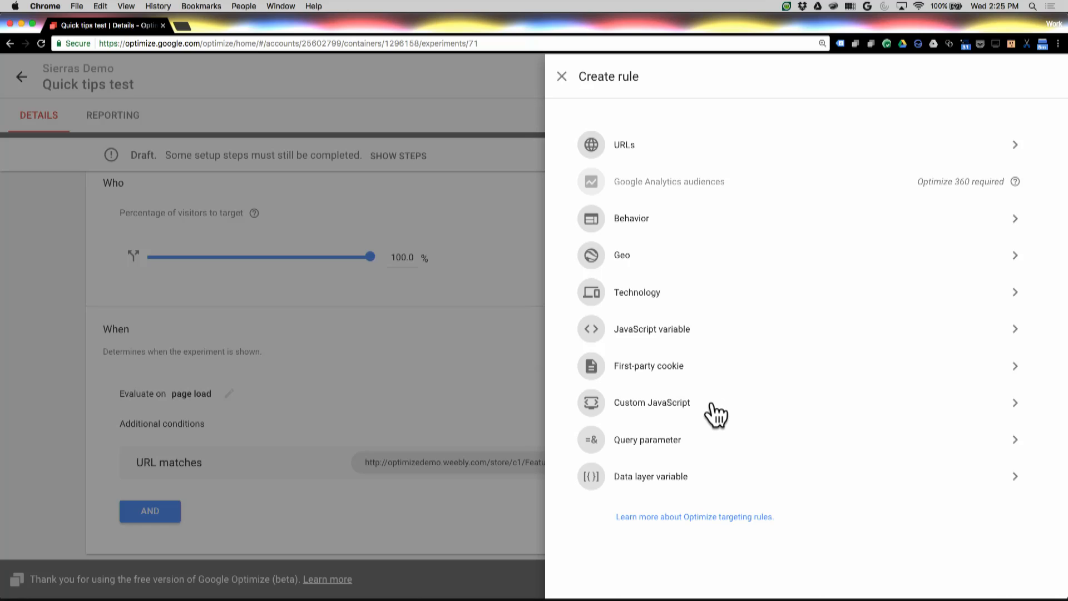
mouse_move(716, 482)
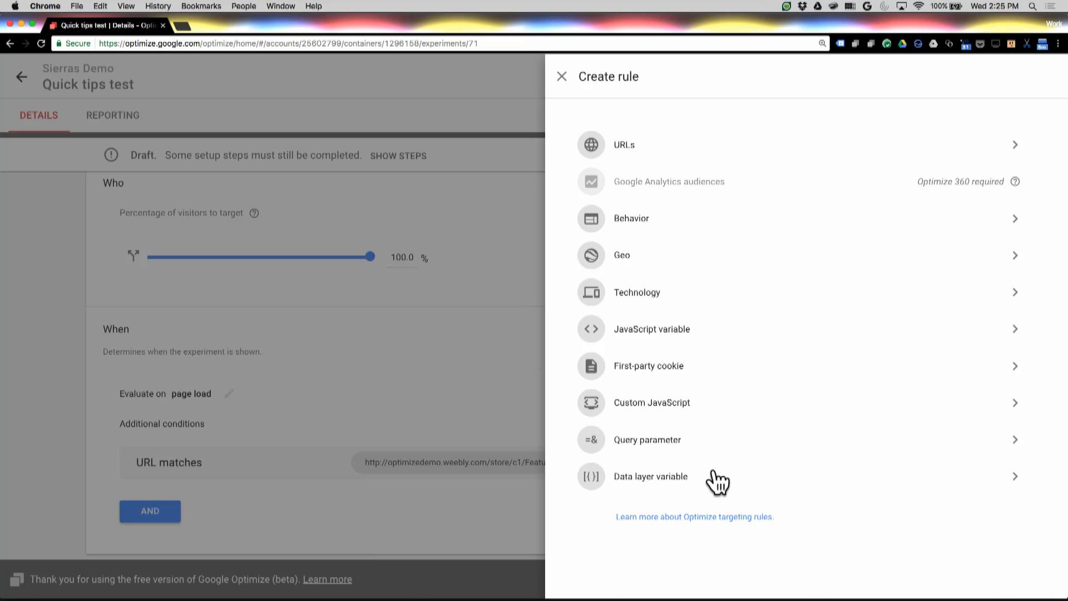
mouse_move(660, 344)
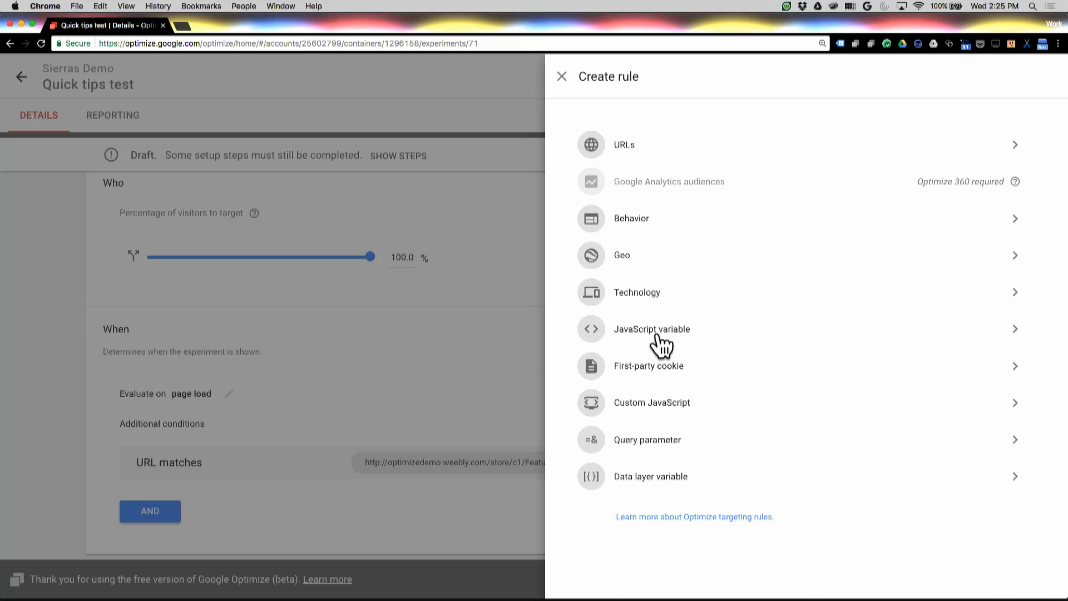
- Begin a JavaScript variable rule using Logged-In Status and review that variable's settings
click(651, 329)
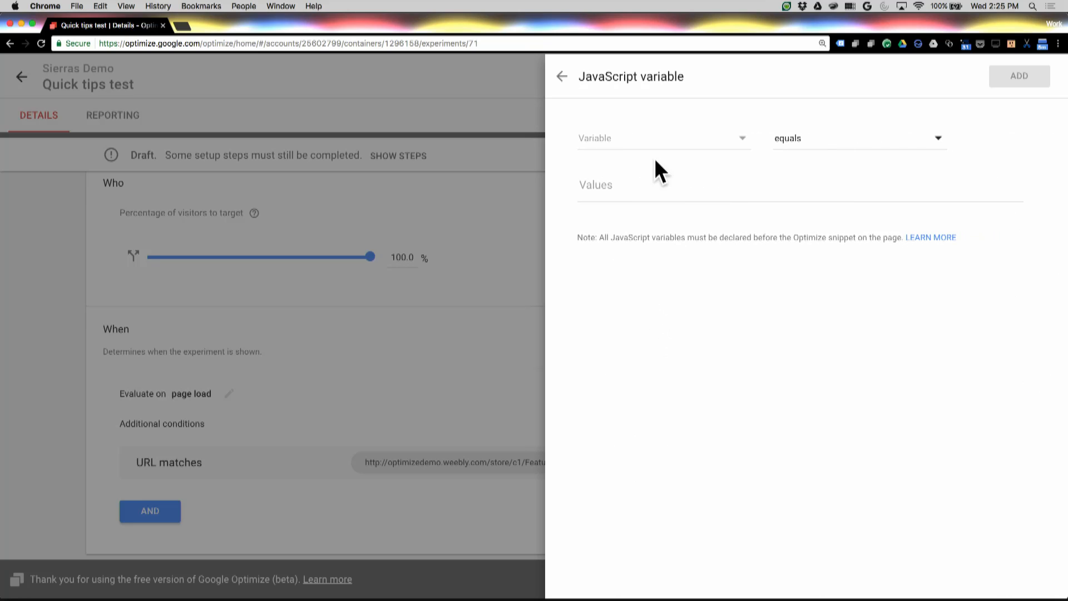
click(663, 138)
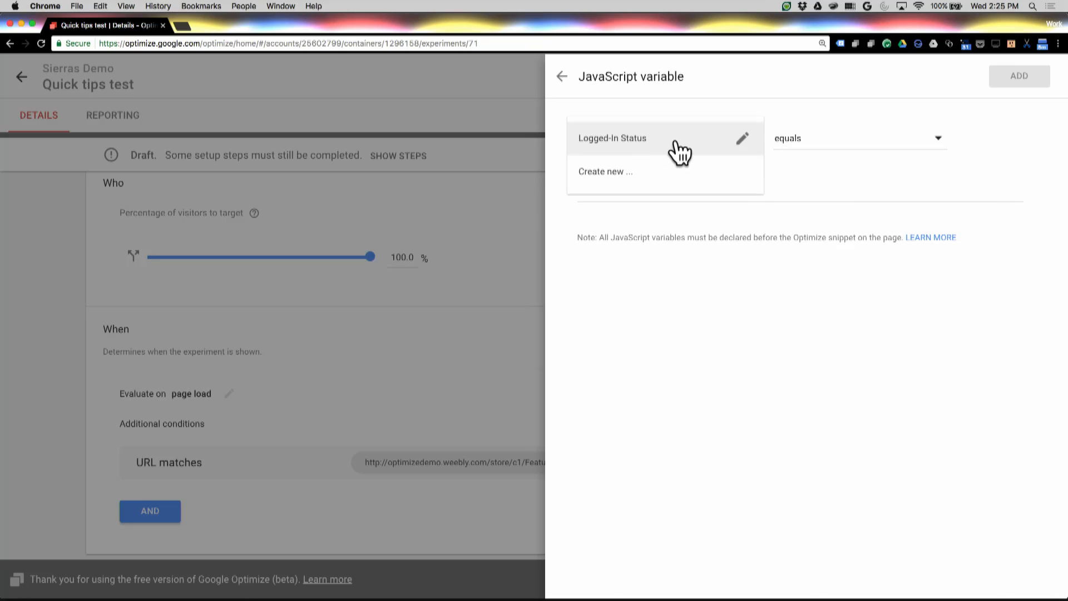
click(612, 138)
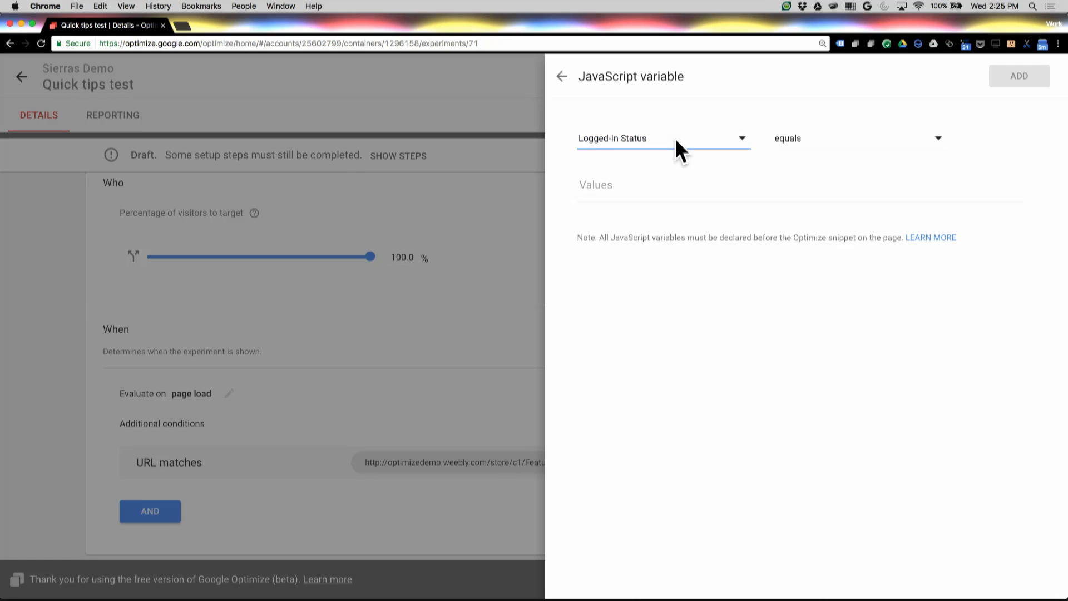
click(661, 138)
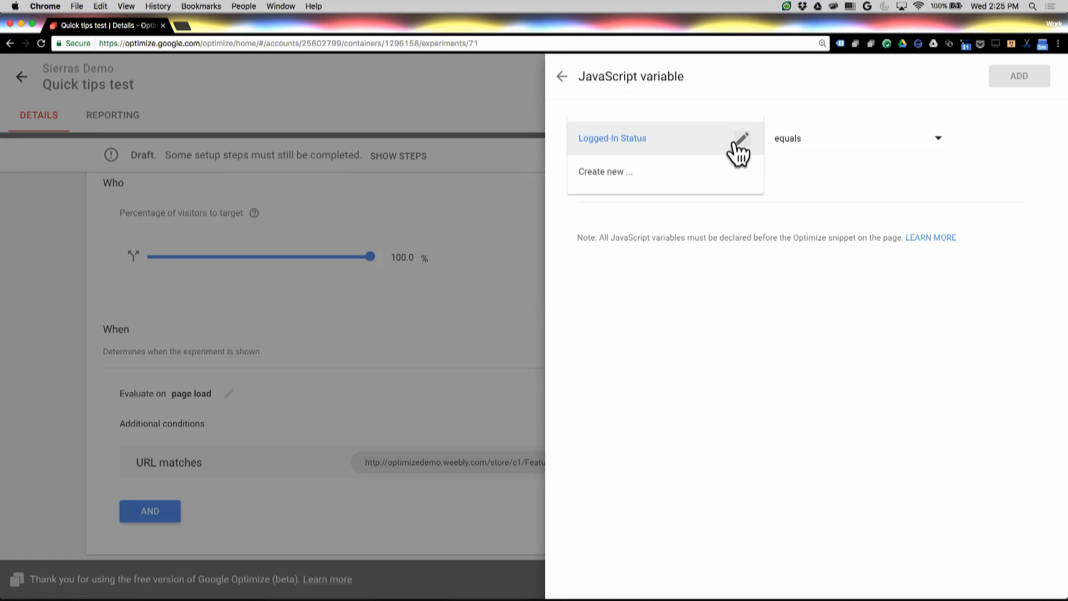
click(741, 138)
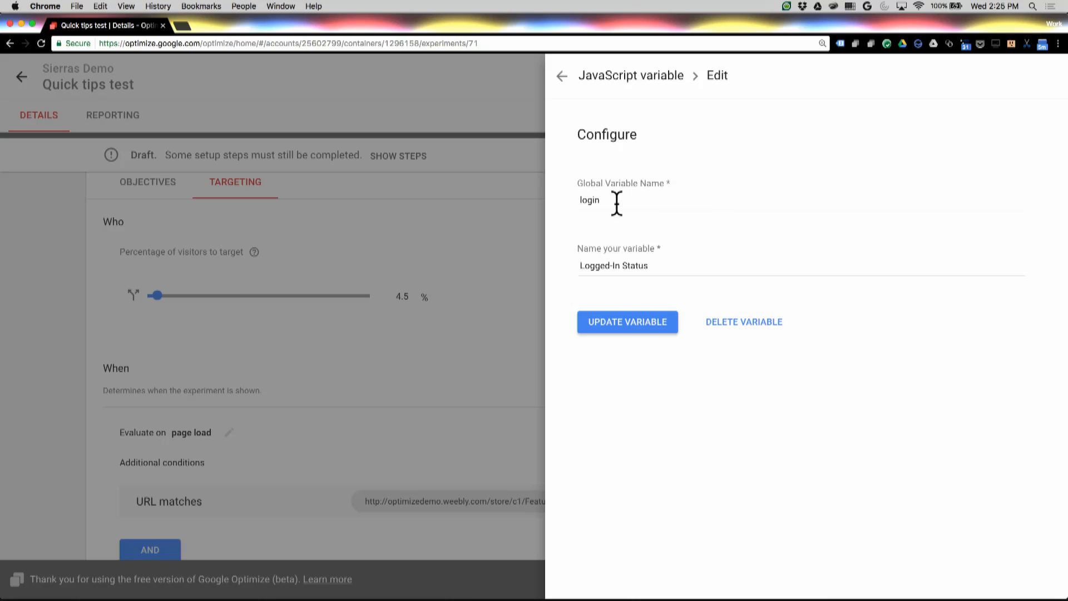
mouse_move(628, 209)
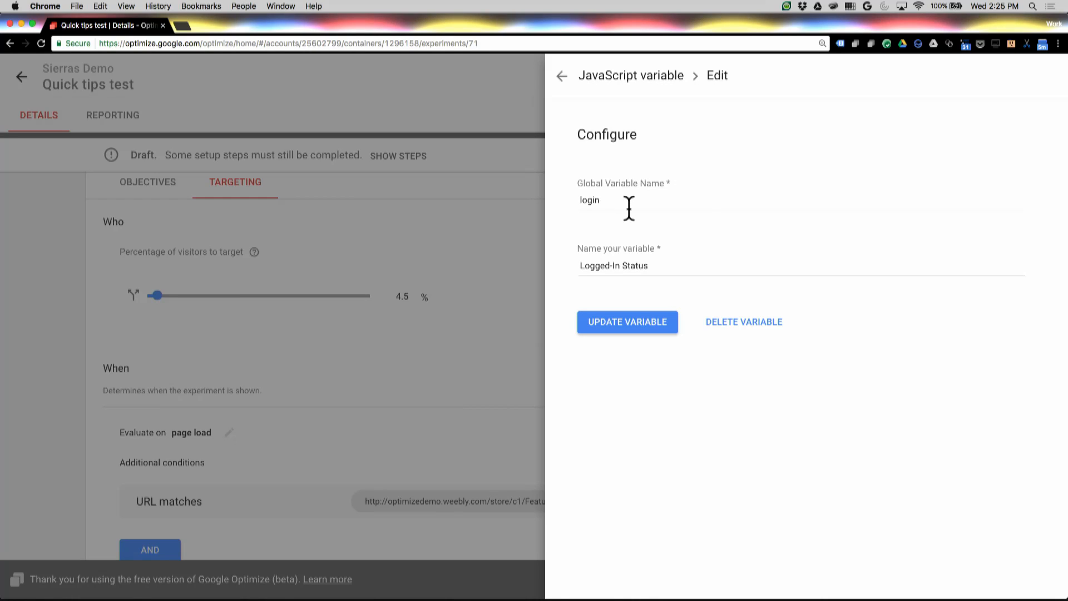
- Add the Logged-In Status equals true condition alongside the URL-match rule
click(627, 321)
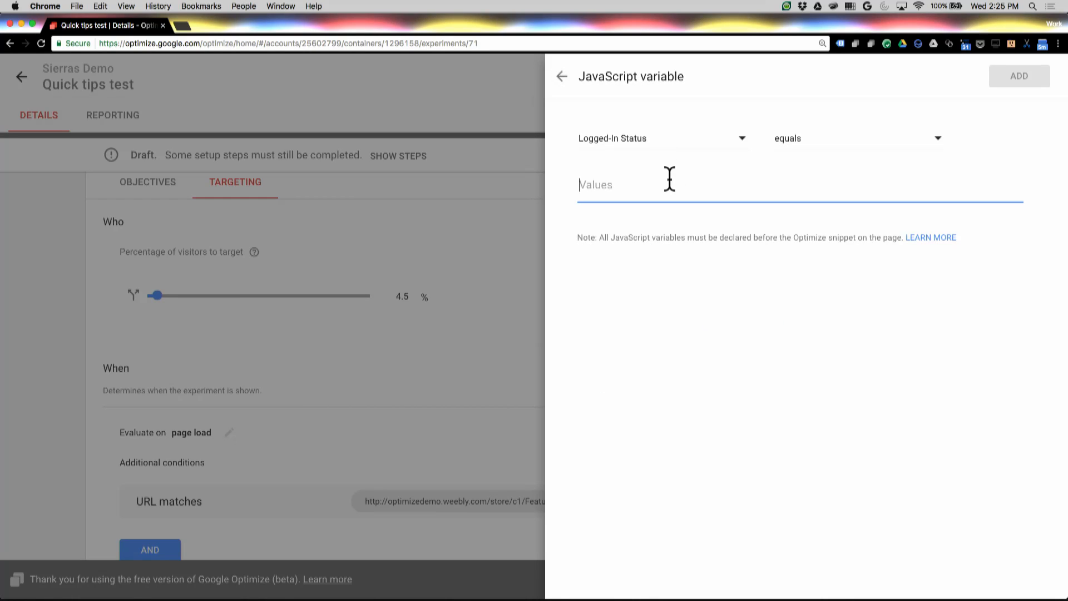
click(561, 76)
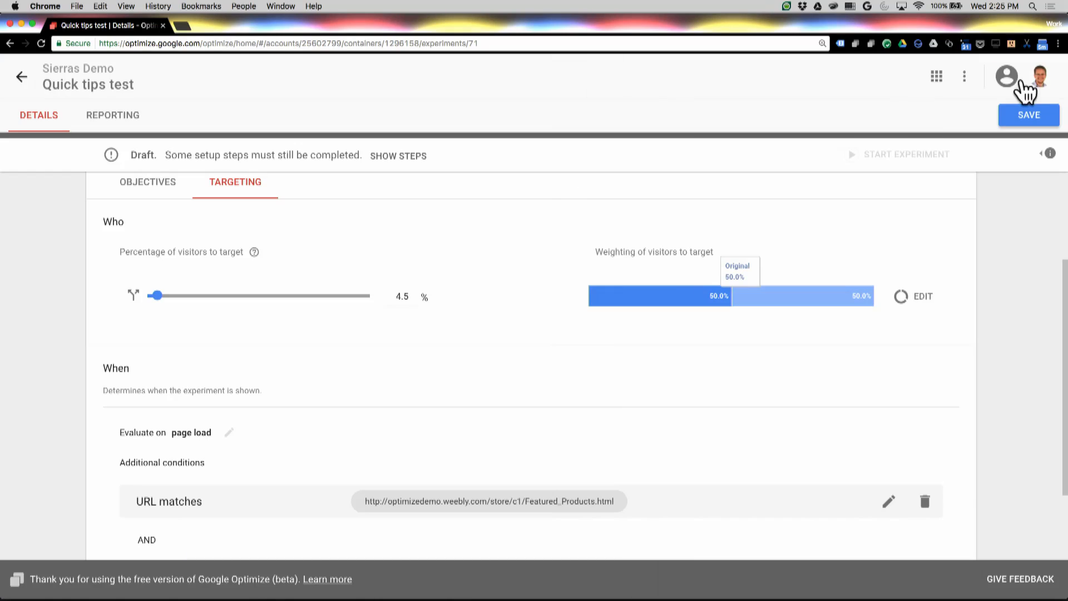
scroll(down, 3)
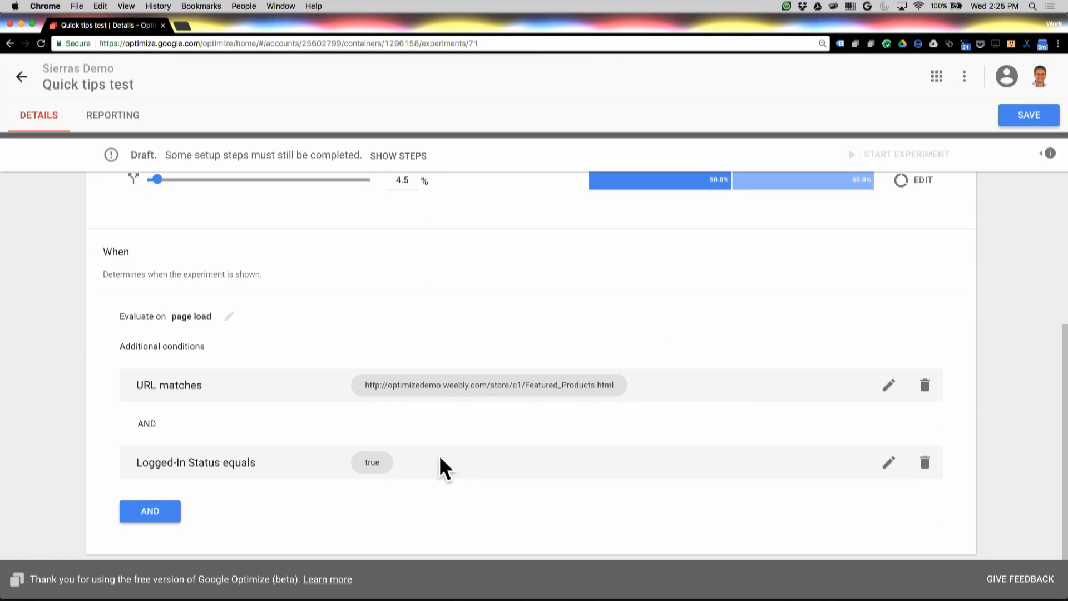
mouse_move(533, 470)
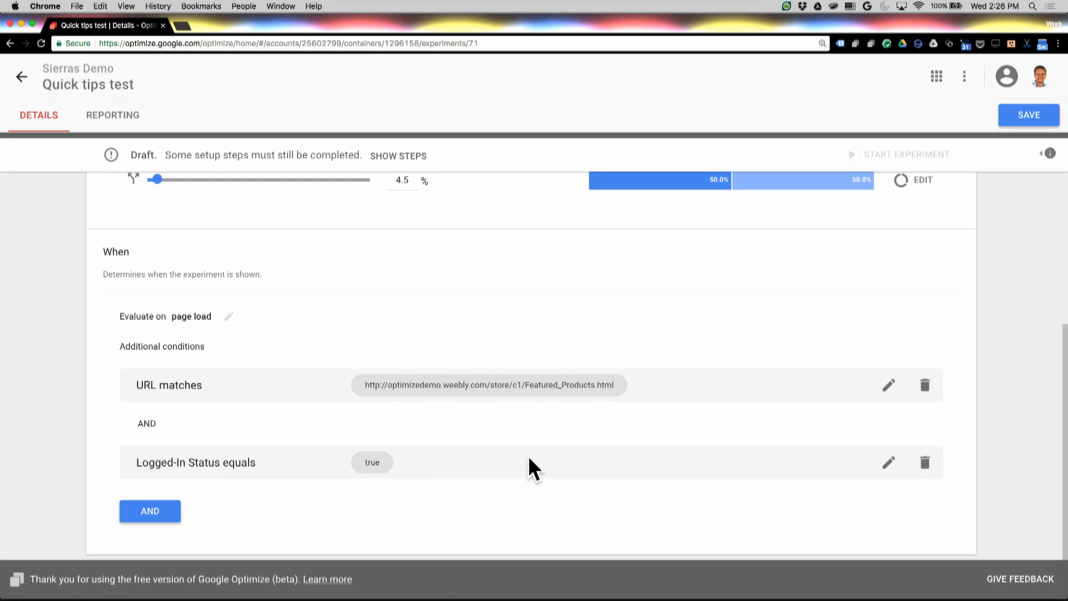
- Start another AND condition, reopening the Create rule panel of targeting types
click(149, 511)
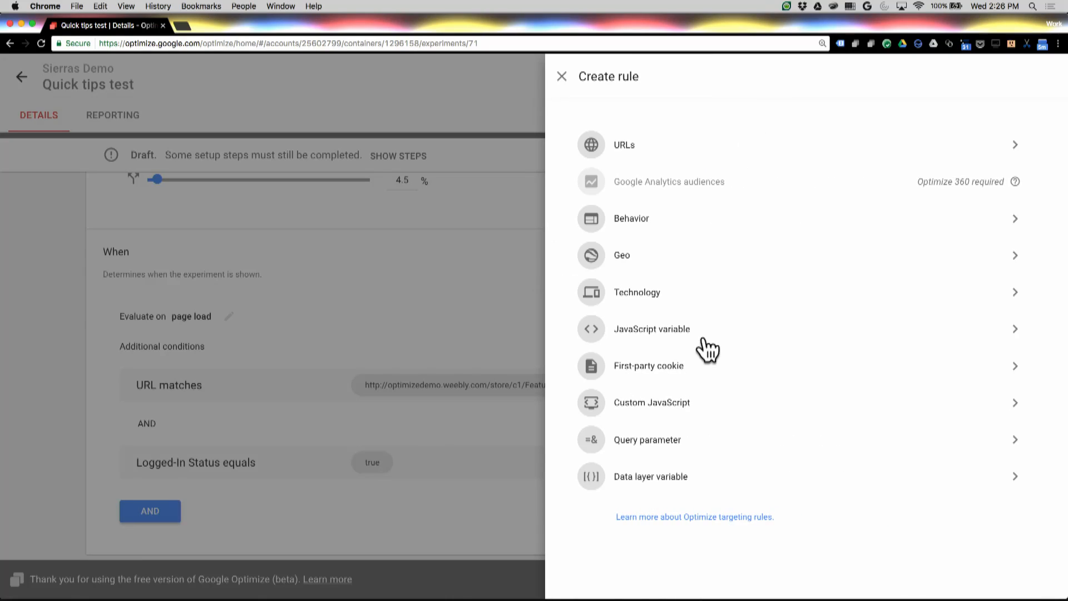
mouse_move(700, 367)
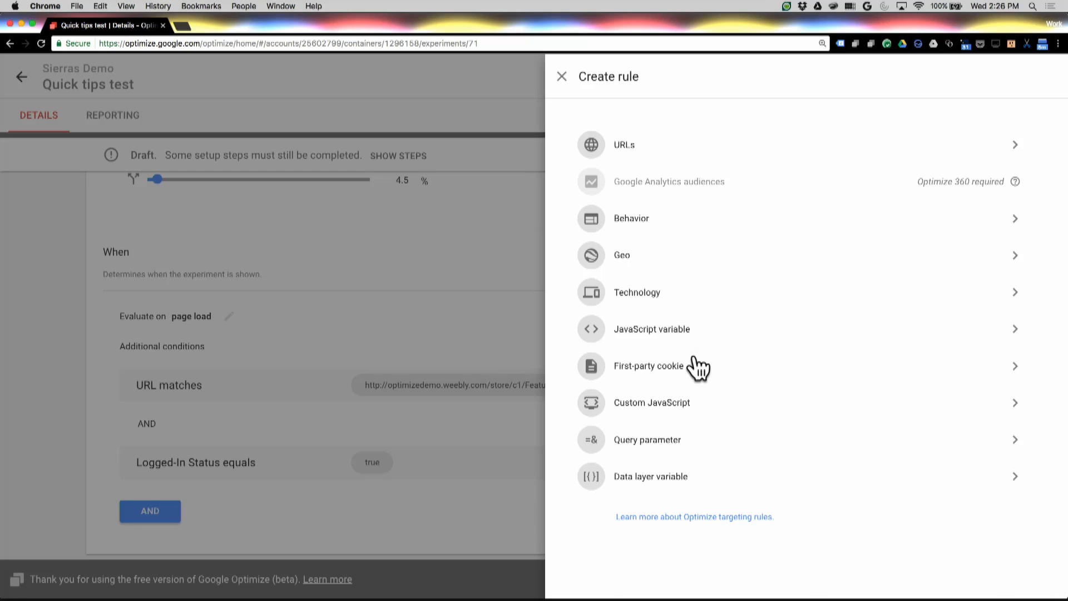
mouse_move(644, 497)
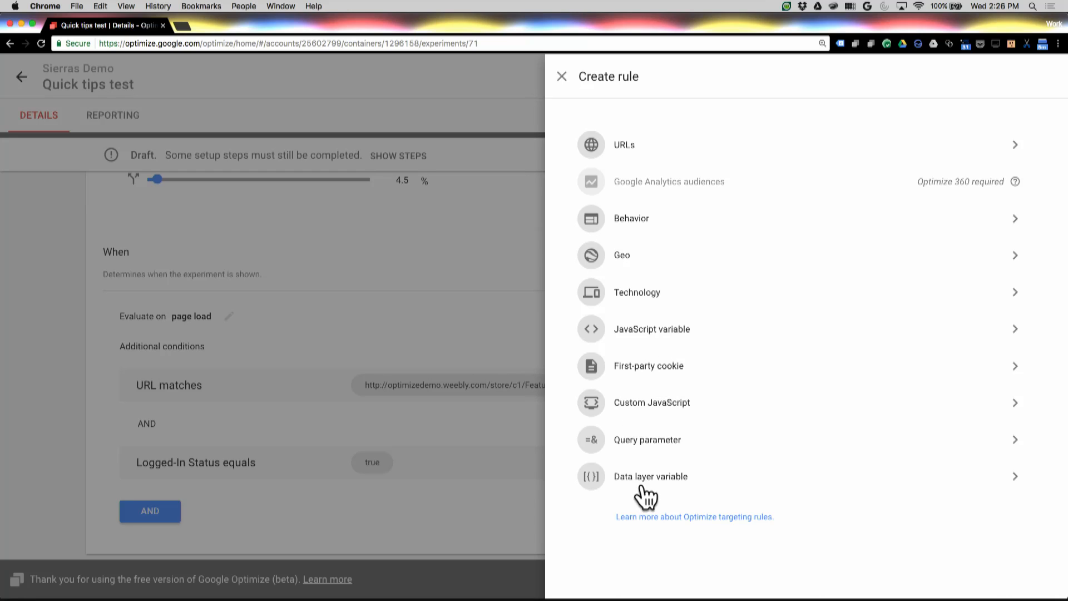
mouse_move(667, 321)
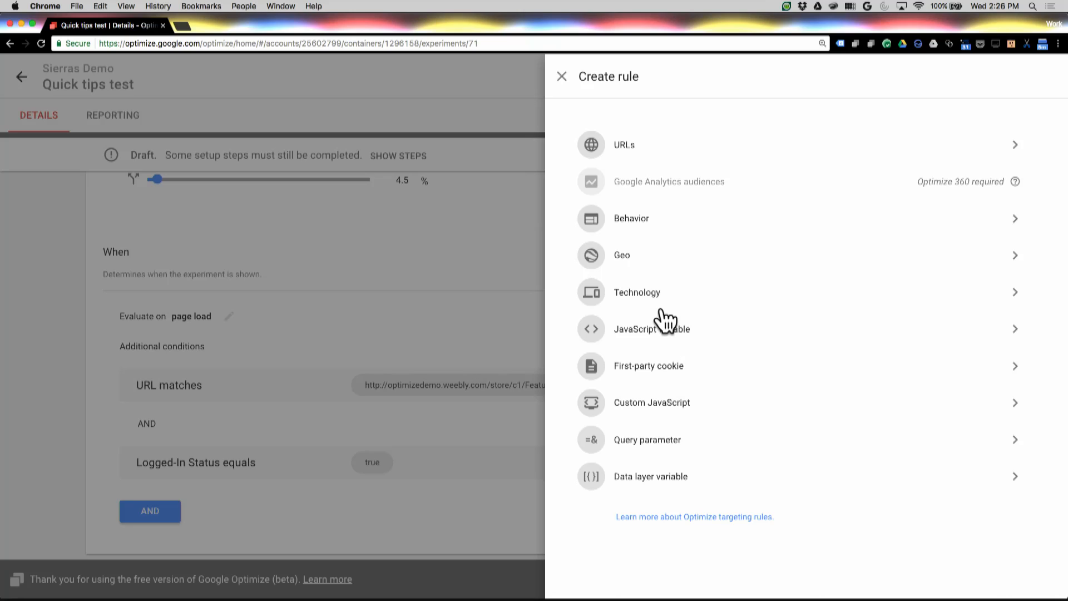